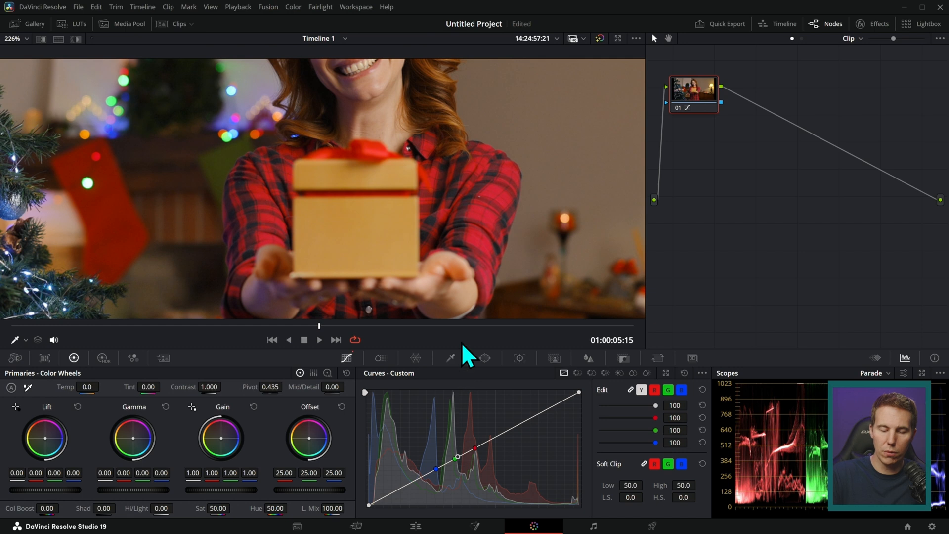
{"action": "mouse_move", "coordinate": [505, 381]}
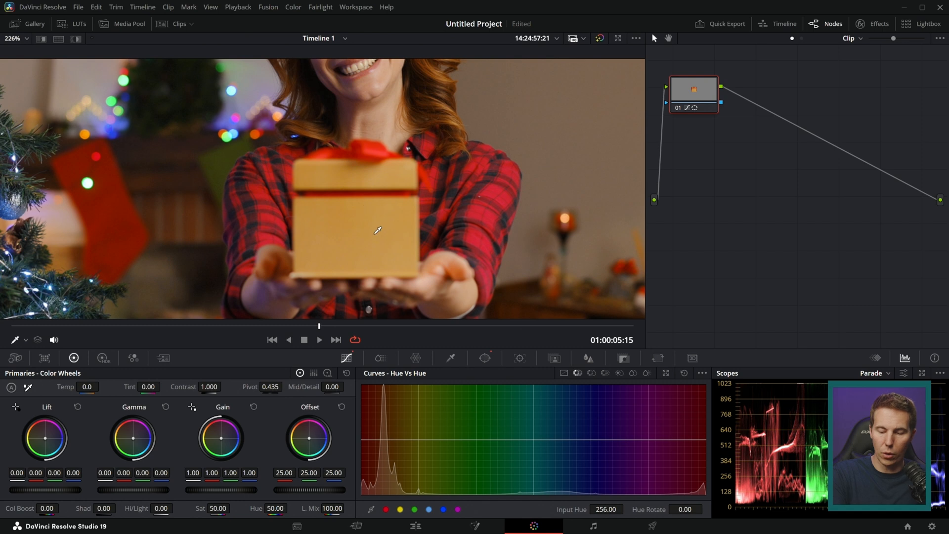
Sample the box's hue in Hue vs Hue, rotate it to green and widen the range
{"action": "left_click", "coordinate": [394, 439]}
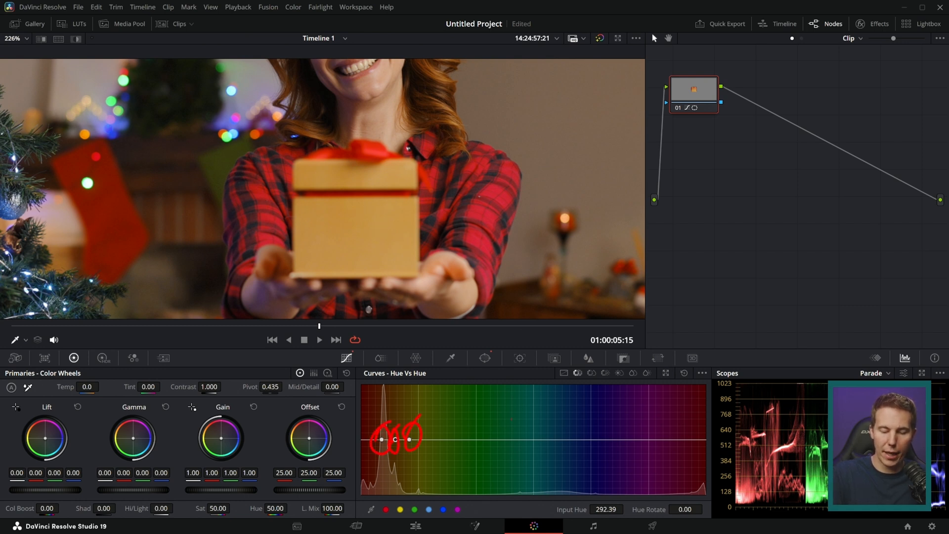
{"action": "left_click_drag", "start_coordinate": [394, 439], "coordinate": [396, 420]}
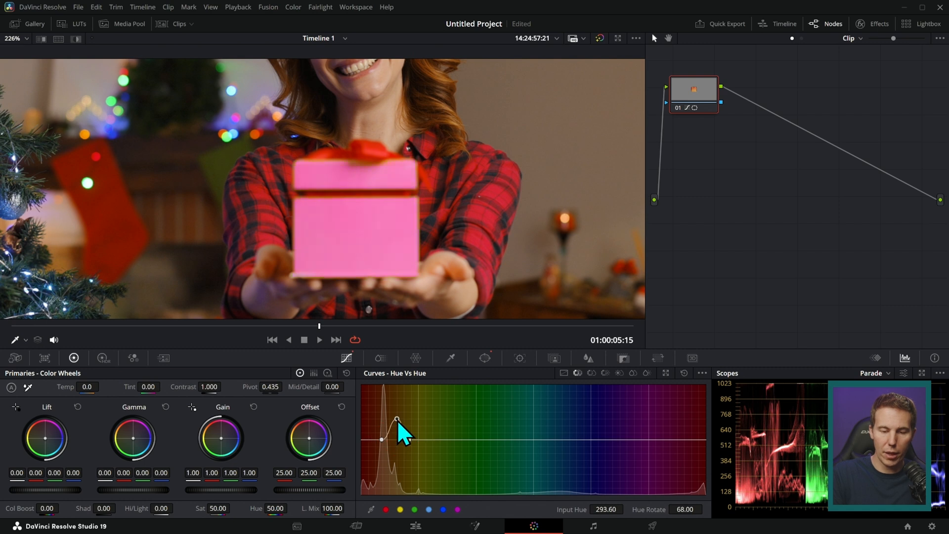
{"action": "left_click_drag", "start_coordinate": [396, 421], "coordinate": [393, 452]}
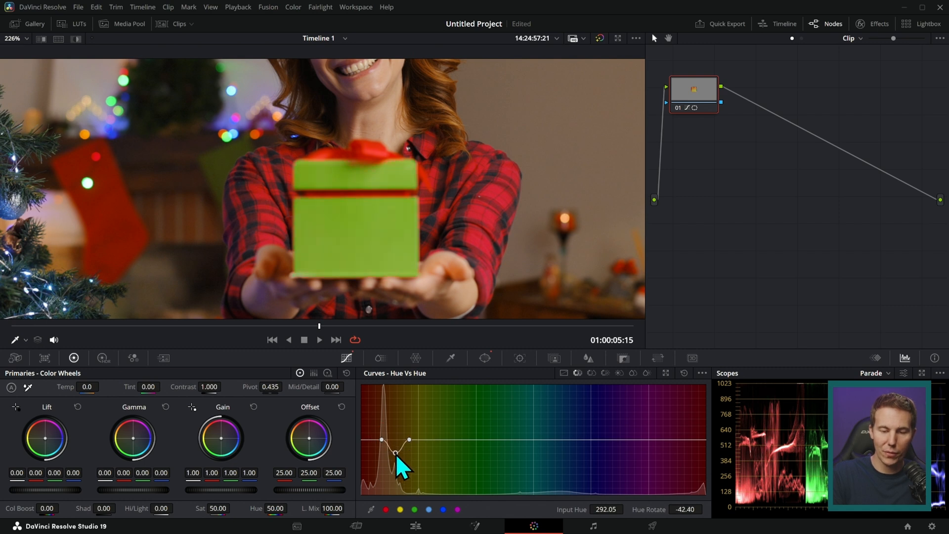
{"action": "left_click_drag", "start_coordinate": [397, 452], "coordinate": [382, 440]}
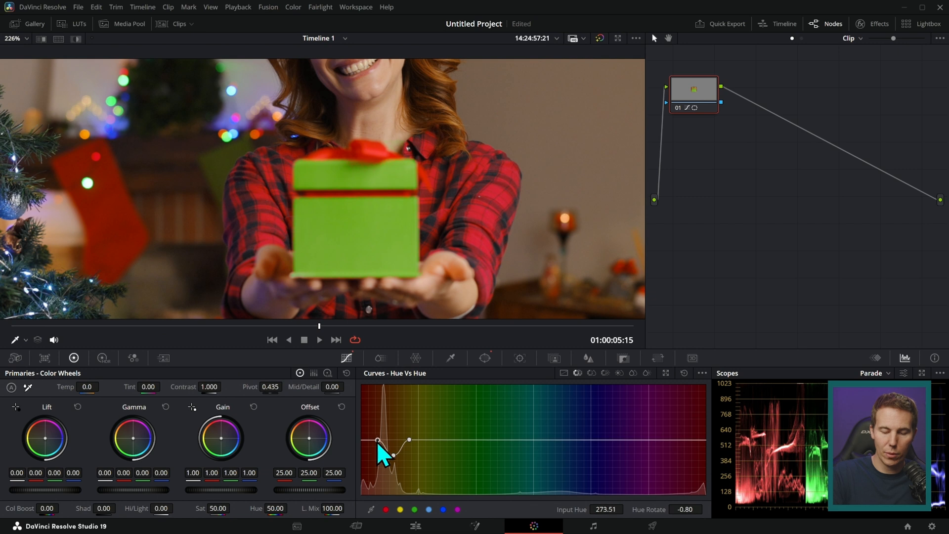
{"action": "left_click_drag", "start_coordinate": [394, 456], "coordinate": [372, 440]}
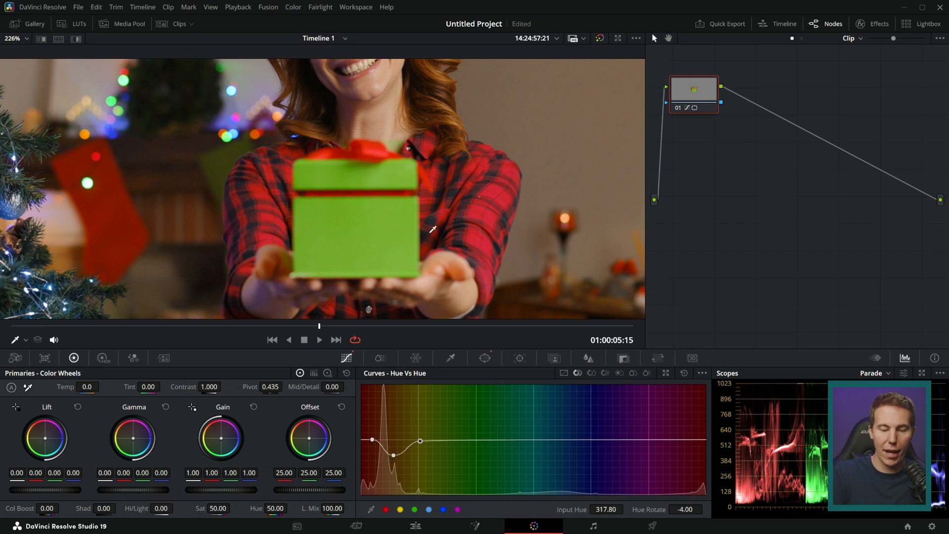
{"action": "mouse_move", "coordinate": [447, 278]}
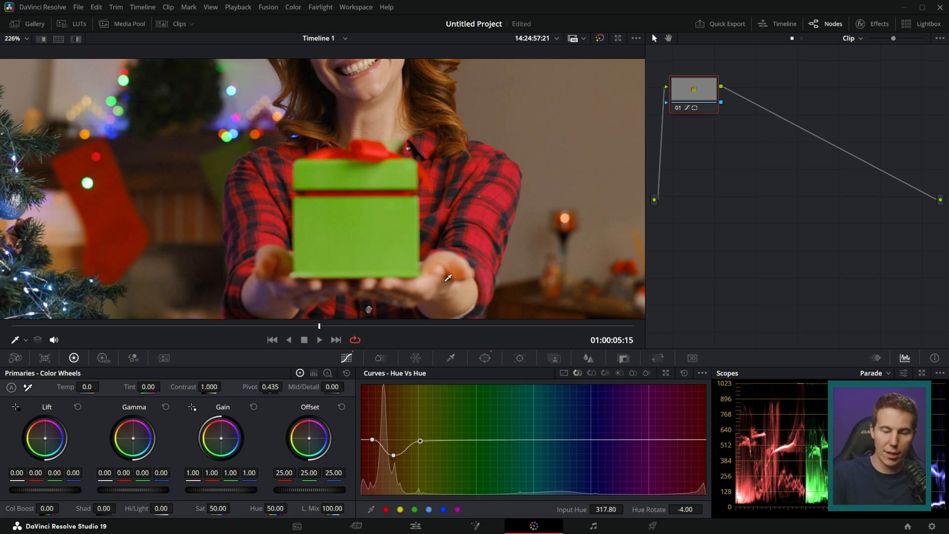
{"action": "left_click", "coordinate": [484, 358]}
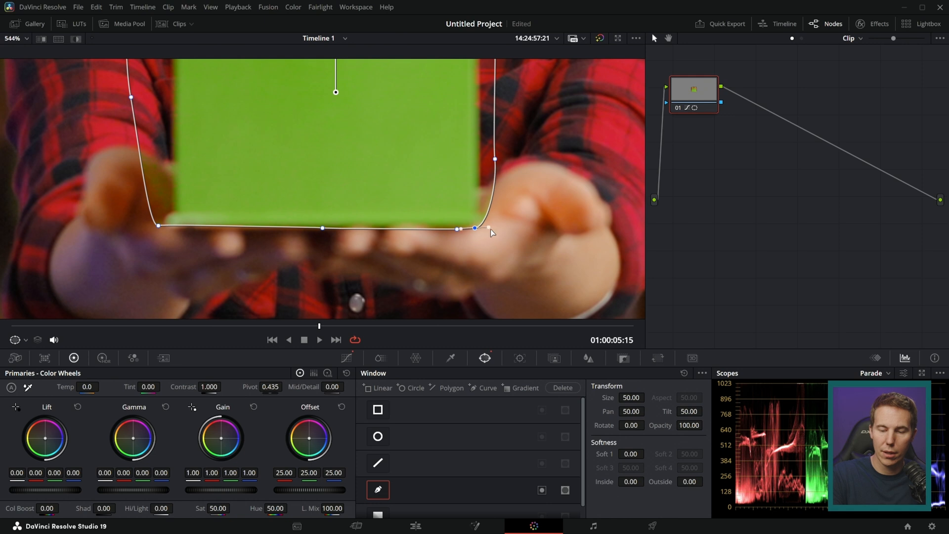
Pull the curve window points in along the box's bottom-right corner, bottom edge and left side
{"action": "left_click_drag", "start_coordinate": [485, 228], "coordinate": [465, 229]}
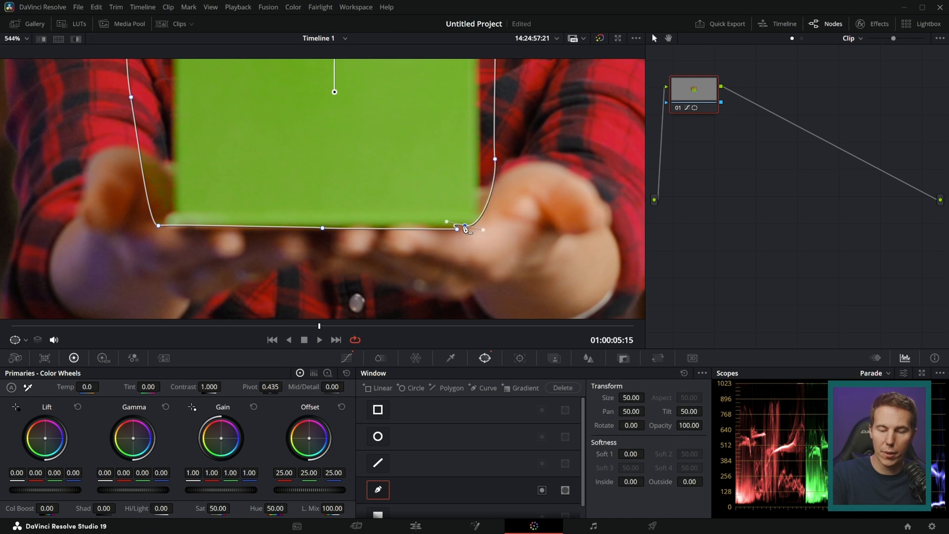
{"action": "left_click_drag", "start_coordinate": [465, 228], "coordinate": [477, 225]}
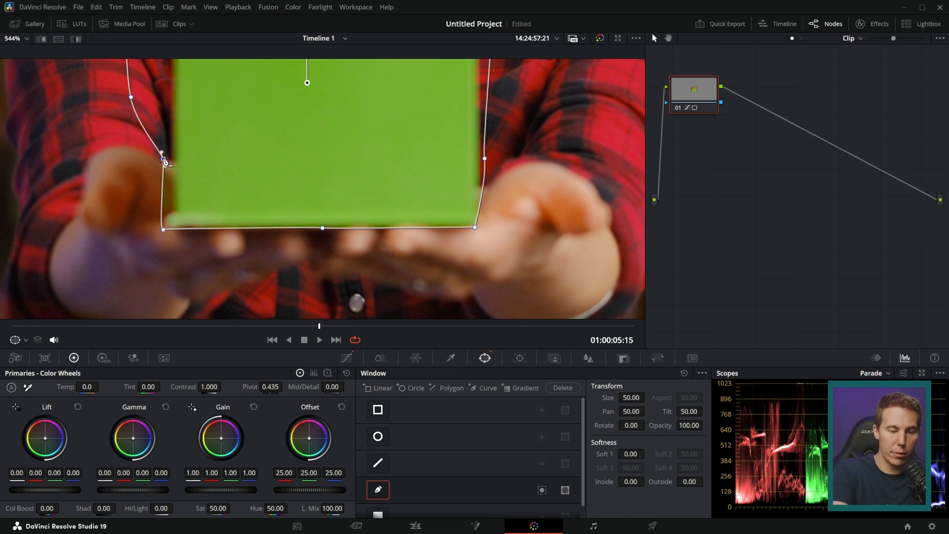
{"action": "left_click_drag", "start_coordinate": [162, 153], "coordinate": [171, 166]}
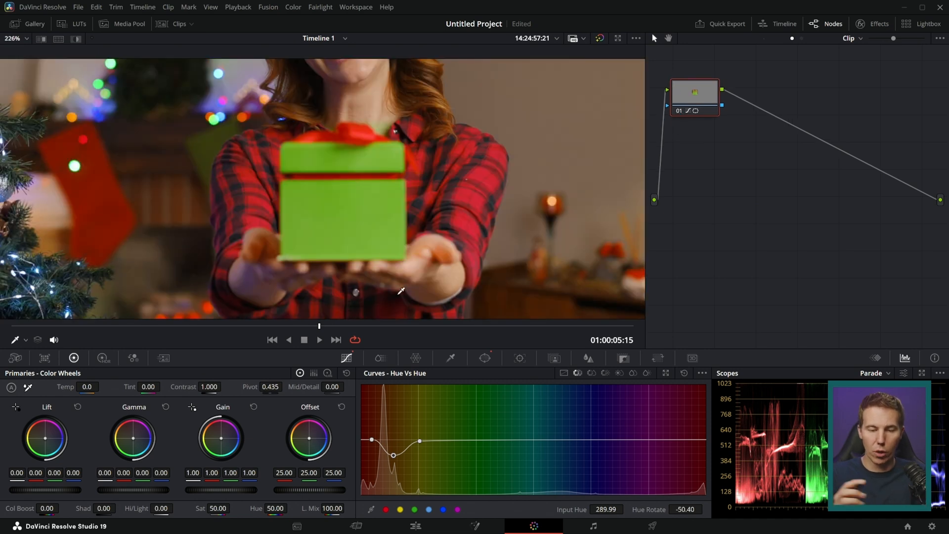
{"action": "mouse_move", "coordinate": [456, 413]}
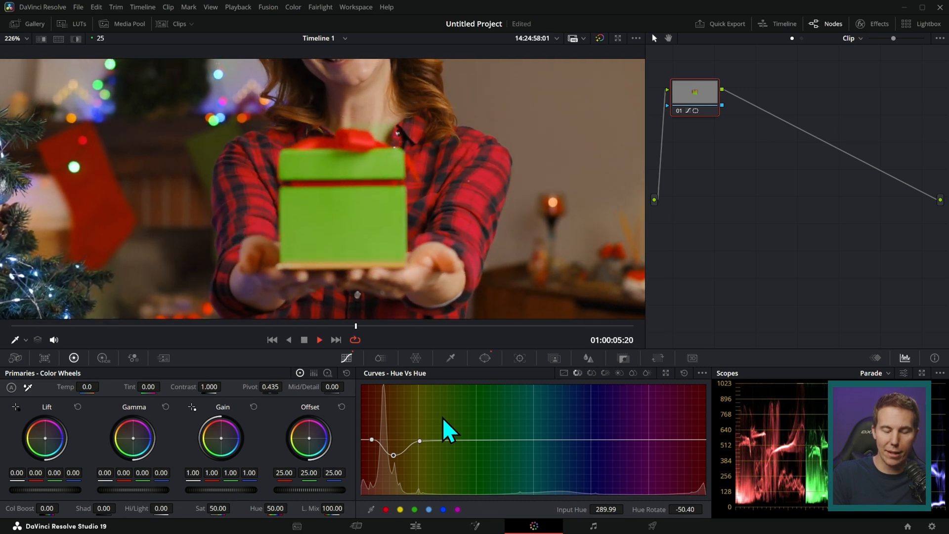
Stop playback to inspect how the box mask holds
{"action": "left_click", "coordinate": [484, 358]}
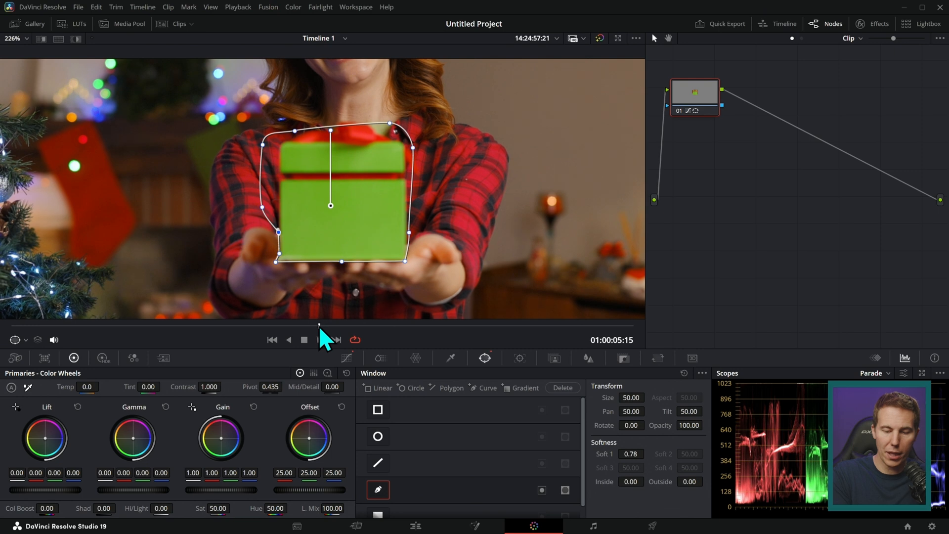
{"action": "mouse_move", "coordinate": [323, 334]}
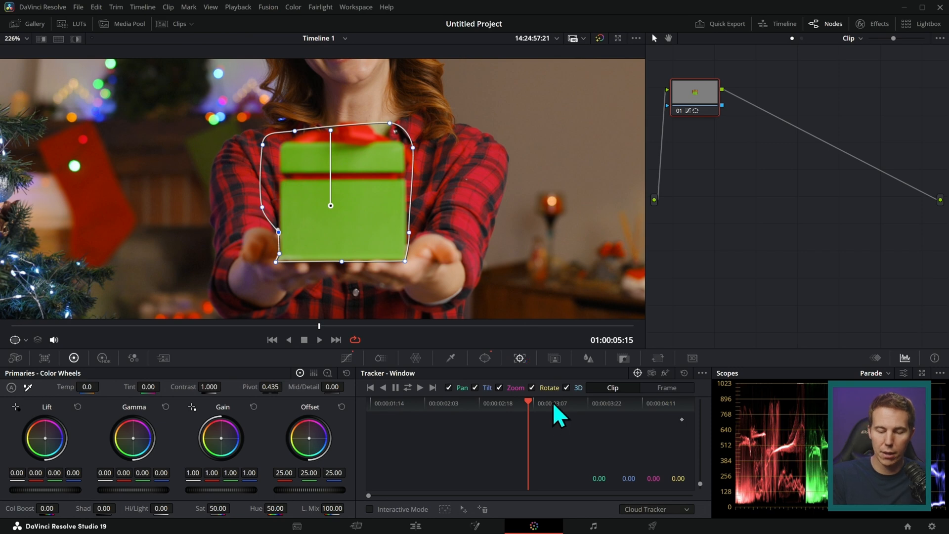
Track the box window through the clip with pan, tilt, zoom and rotate
{"action": "left_click", "coordinate": [420, 387]}
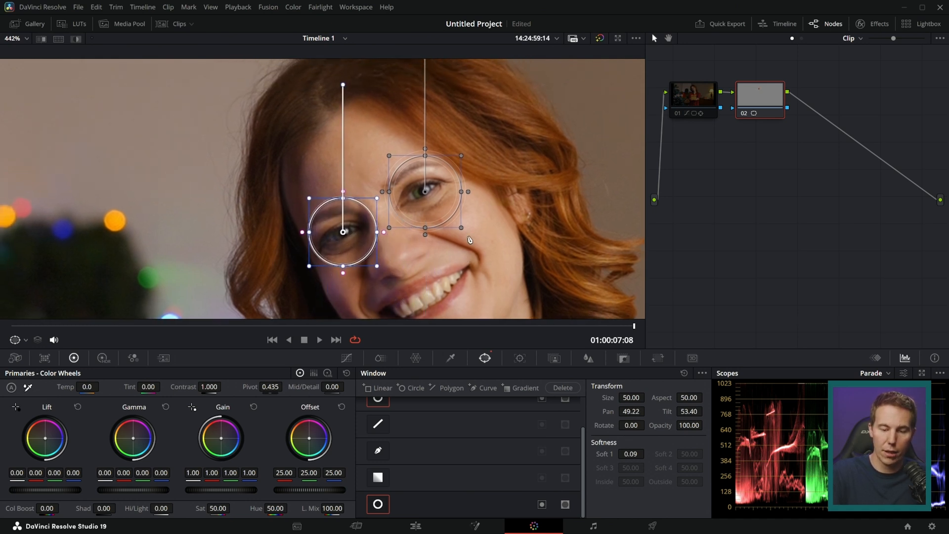
Add circle windows from the Window palette for the woman's eyes
{"action": "left_click", "coordinate": [519, 358]}
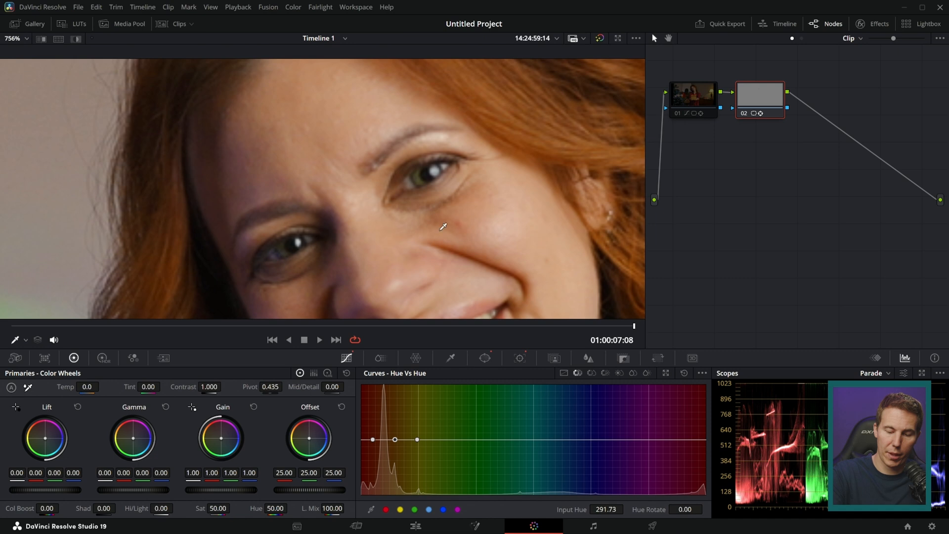
Drag the eye-colour point down the Hue vs Hue curve to tint the eyes green
{"action": "left_click_drag", "start_coordinate": [394, 439], "coordinate": [395, 485]}
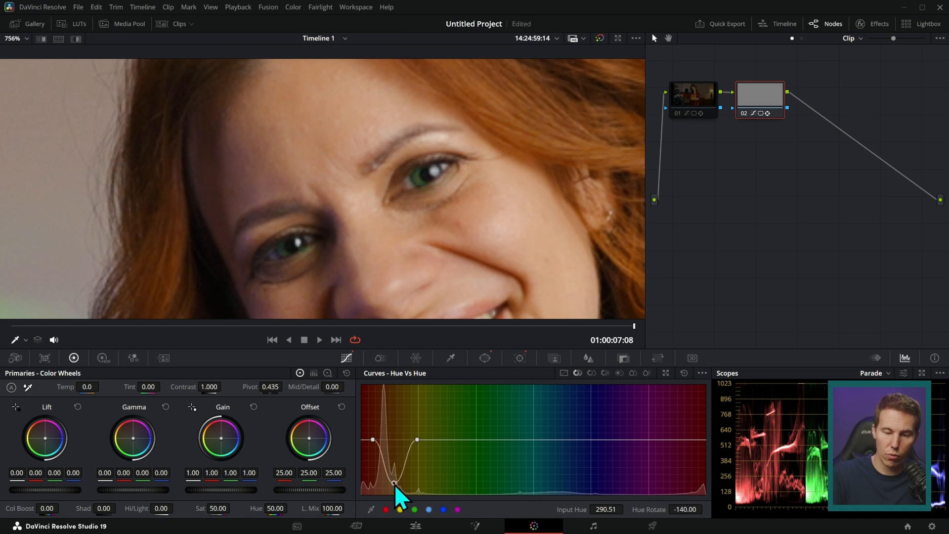
{"action": "left_click_drag", "start_coordinate": [394, 485], "coordinate": [402, 497]}
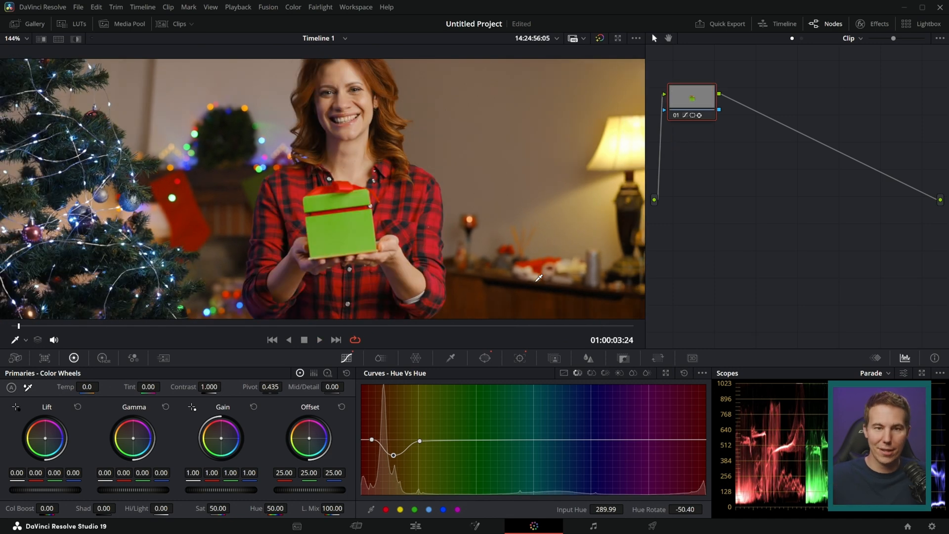
{"action": "left_click", "coordinate": [319, 339]}
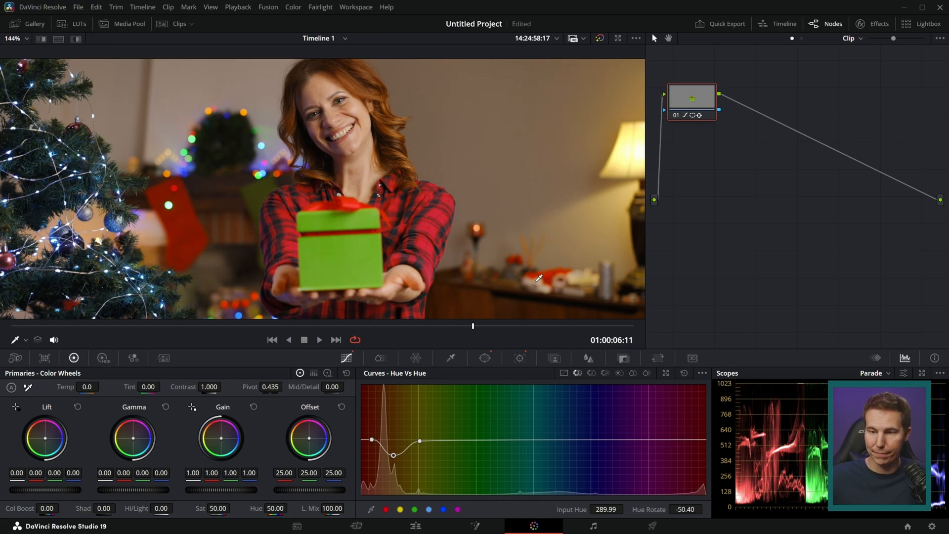
{"action": "left_click", "coordinate": [415, 525]}
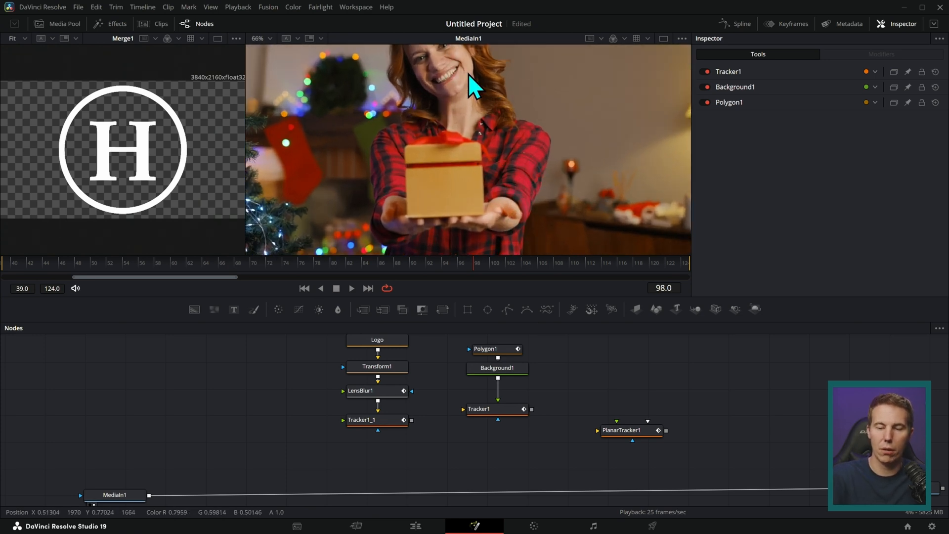
{"action": "mouse_move", "coordinate": [521, 194]}
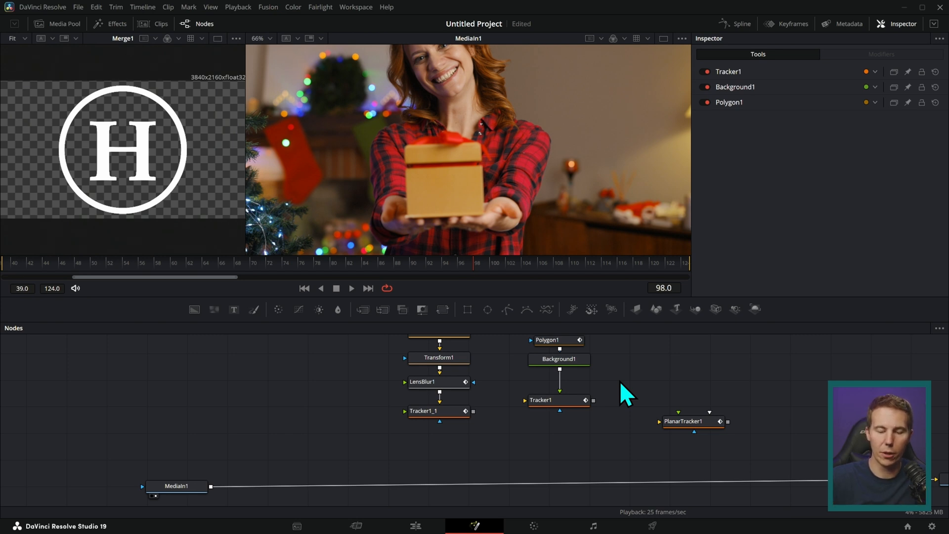
Pan the Nodes editor to bring the MediaIn1 node into view
{"action": "left_click_drag", "start_coordinate": [626, 391], "coordinate": [490, 378]}
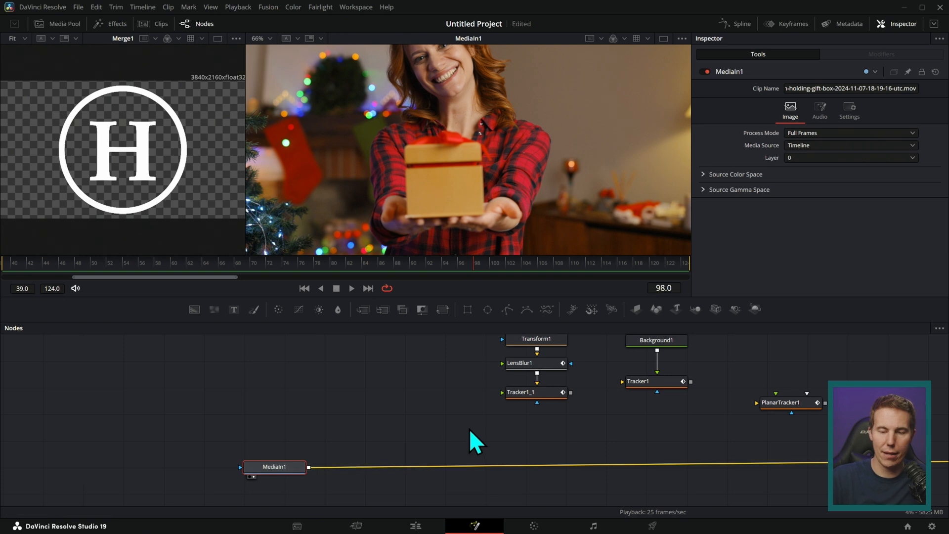
{"action": "mouse_move", "coordinate": [502, 402]}
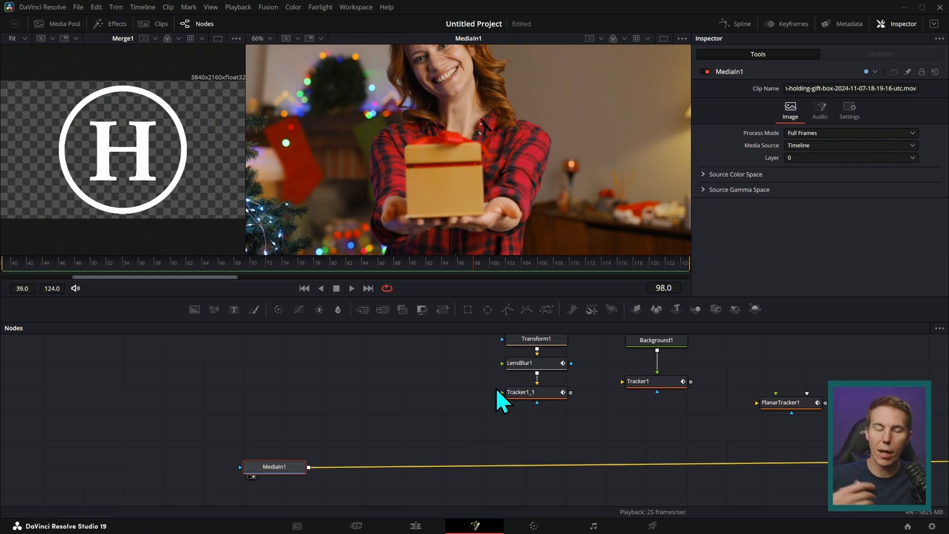
Add a Planar Tracker after MediaIn1 and outline the gift box as its tracking area
{"action": "left_click", "coordinate": [781, 405]}
{"action": "type", "text": "plan"}
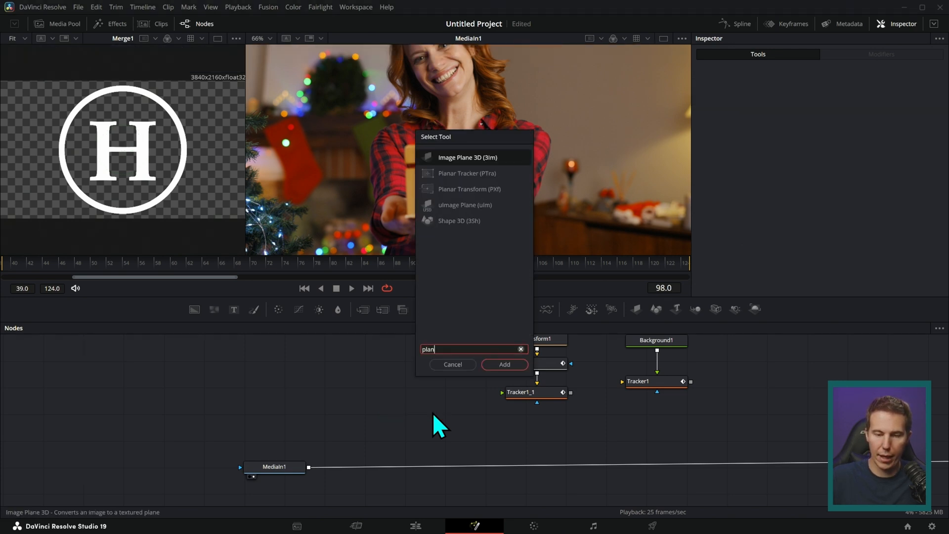
{"action": "left_click", "coordinate": [504, 364]}
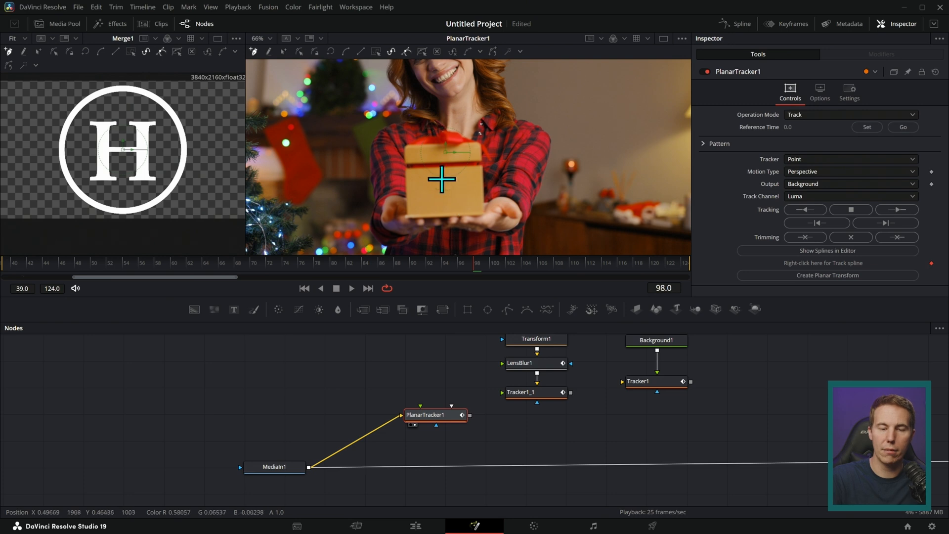
{"action": "left_click_drag", "start_coordinate": [442, 178], "coordinate": [402, 220]}
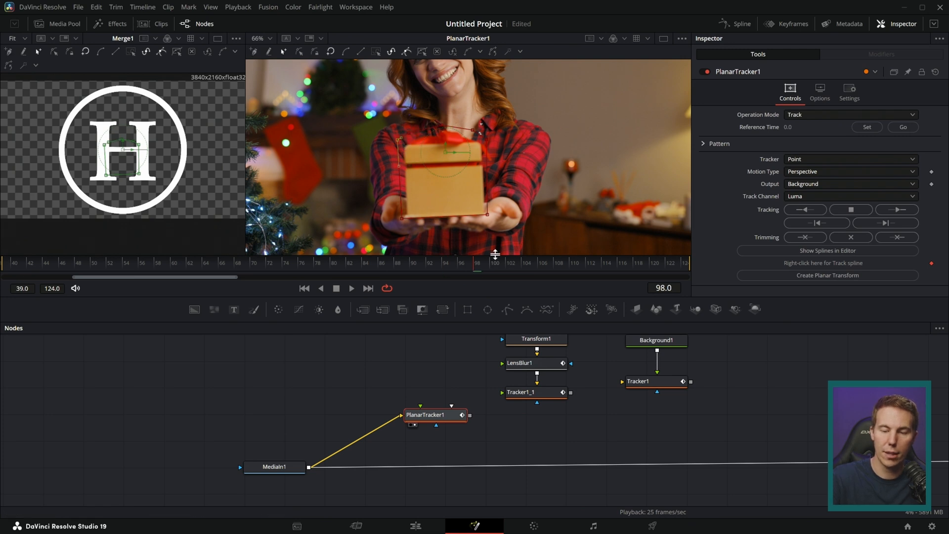
Set frame 98 as the reference, then track the shape forward and backward
{"action": "left_click", "coordinate": [865, 127]}
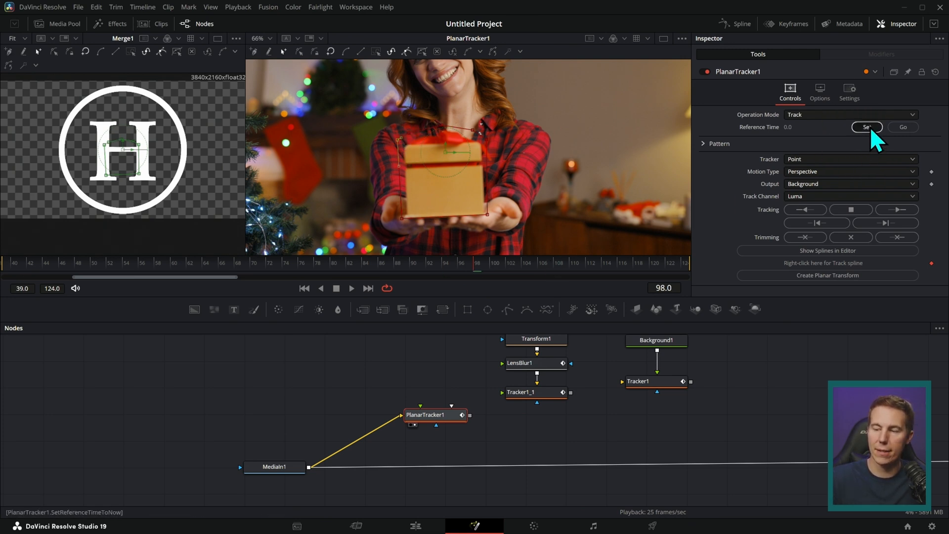
{"action": "left_click", "coordinate": [866, 127]}
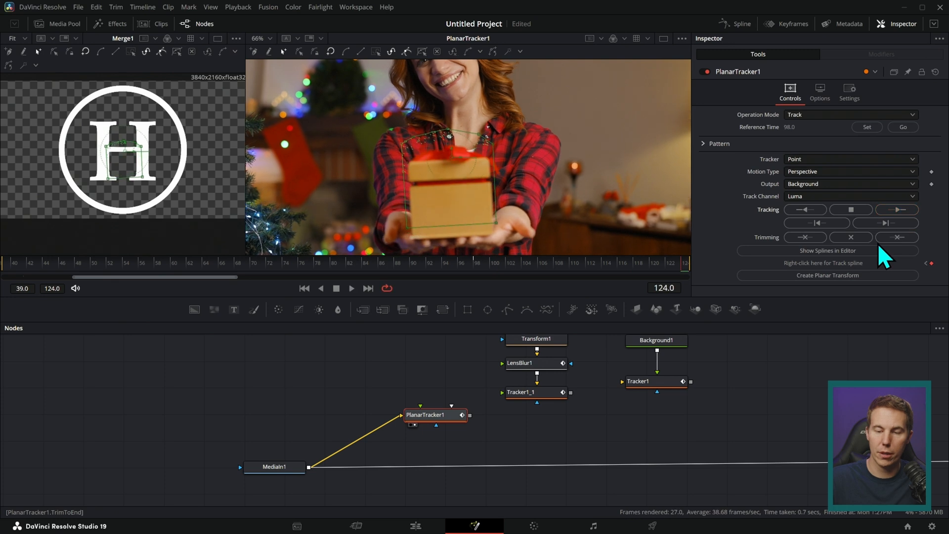
{"action": "left_click", "coordinate": [806, 209]}
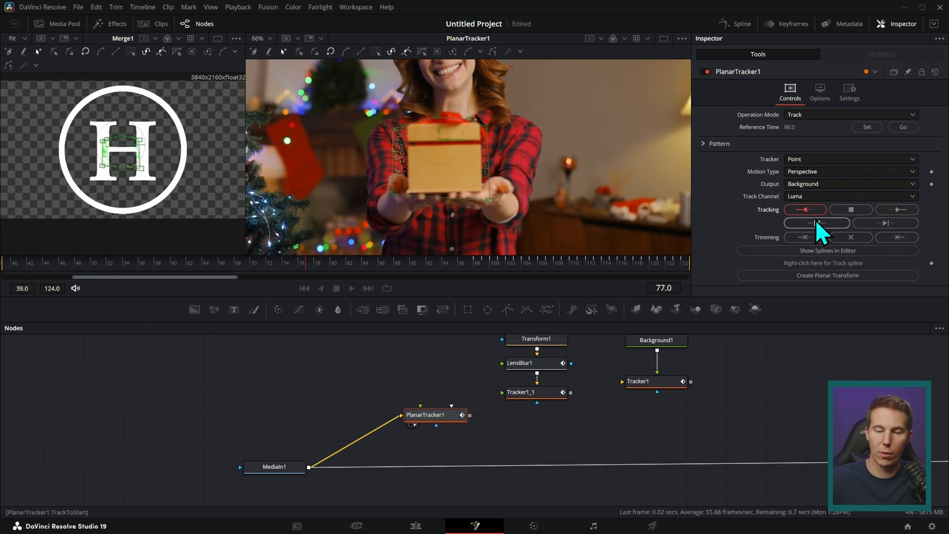
{"action": "left_click", "coordinate": [804, 210]}
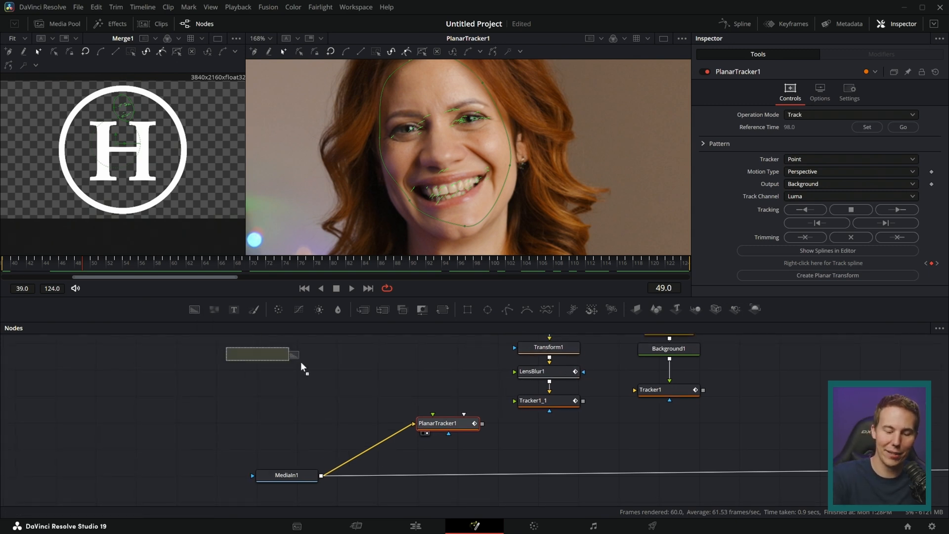
Add a polygon-masked Background node and draw a sunglasses shape over her eyes
{"action": "left_click", "coordinate": [423, 381]}
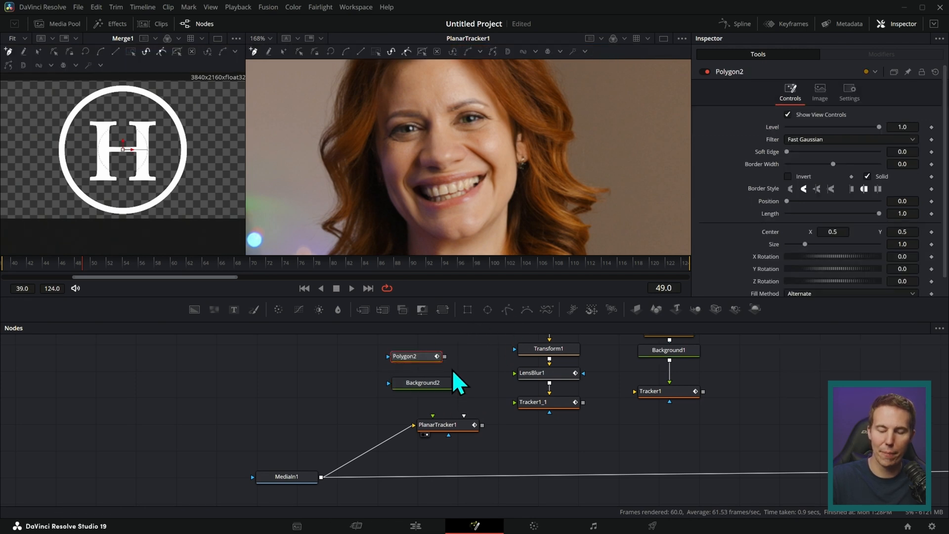
{"action": "left_click", "coordinate": [421, 382]}
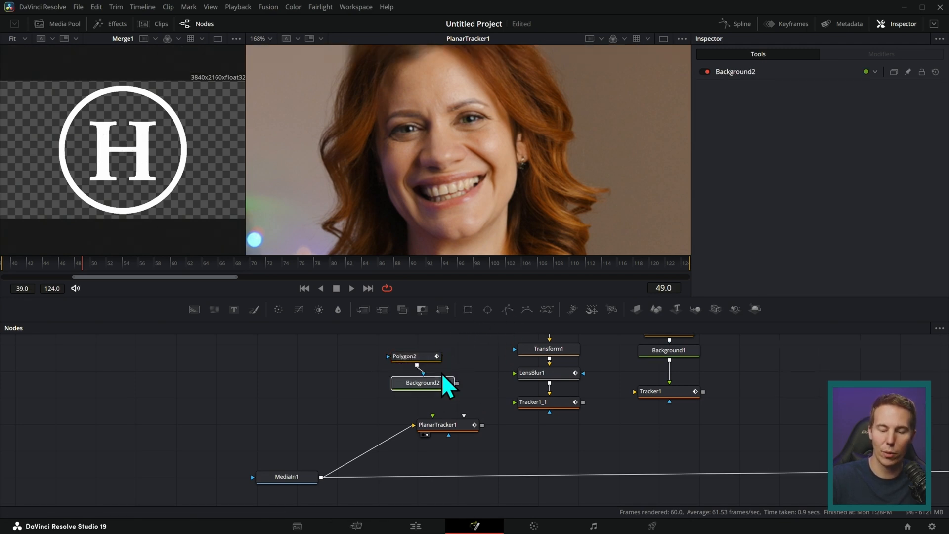
{"action": "left_click", "coordinate": [406, 355]}
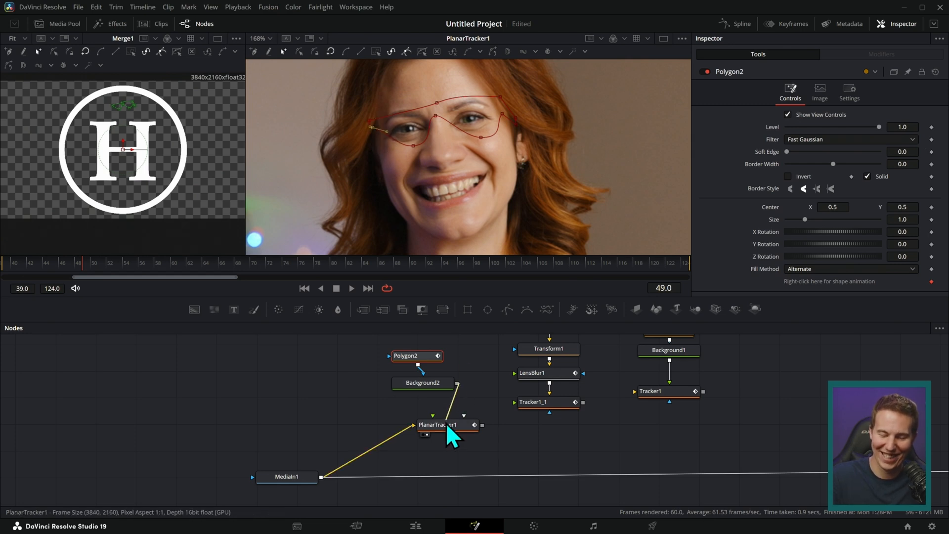
{"action": "left_click", "coordinate": [442, 425]}
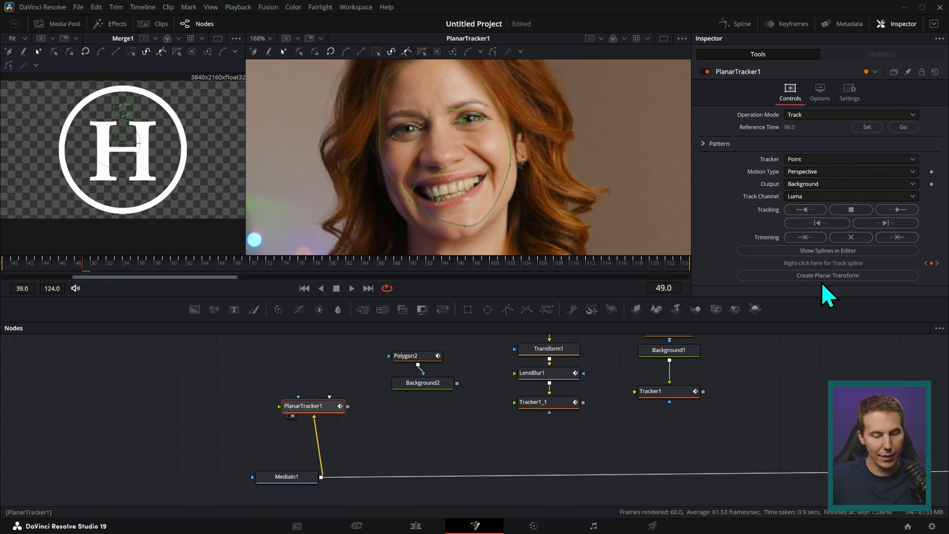
Create PlanarTransform1 from the face track and merge the sunglasses shape over MediaIn1
{"action": "left_click", "coordinate": [827, 275]}
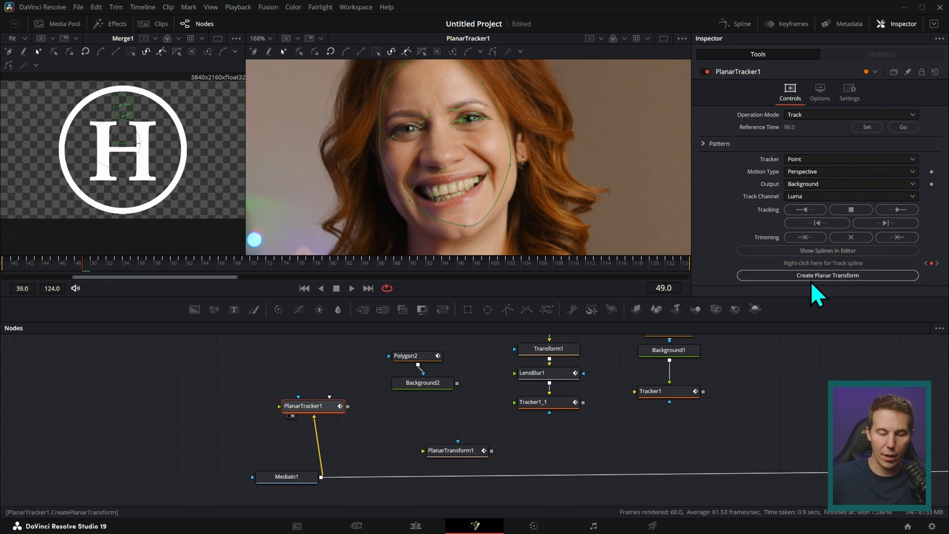
{"action": "left_click", "coordinate": [827, 276]}
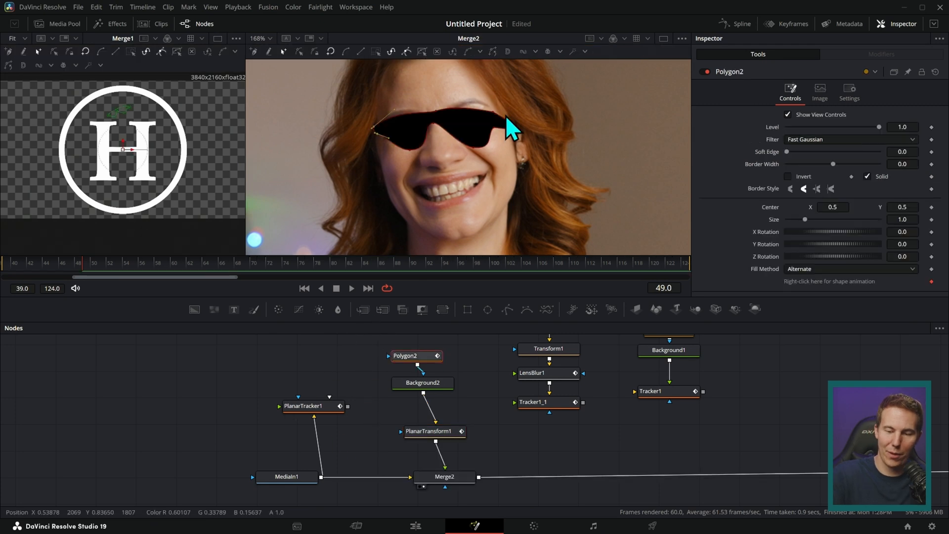
{"action": "left_click", "coordinate": [352, 288]}
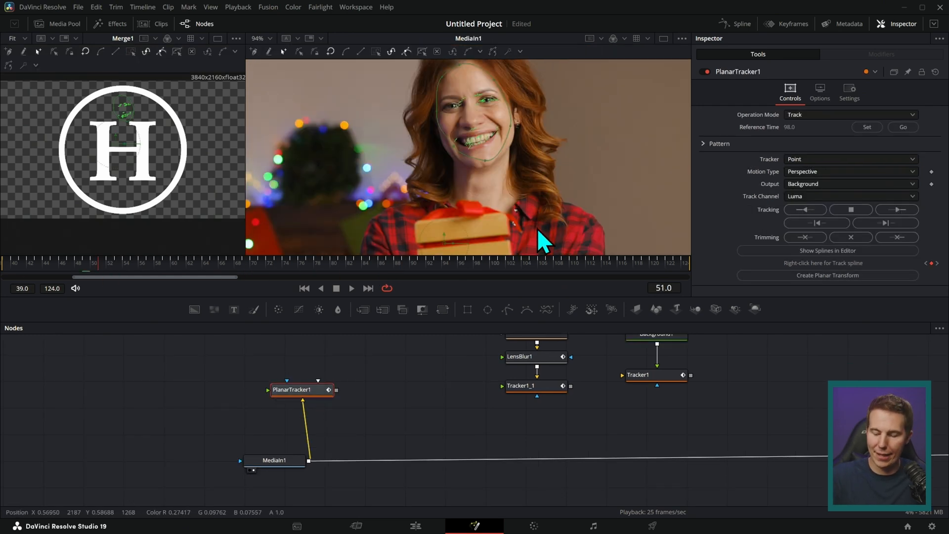
Select the gift box clip's MediaIn1 node once the demo nodes are gone
{"action": "left_click", "coordinate": [274, 460]}
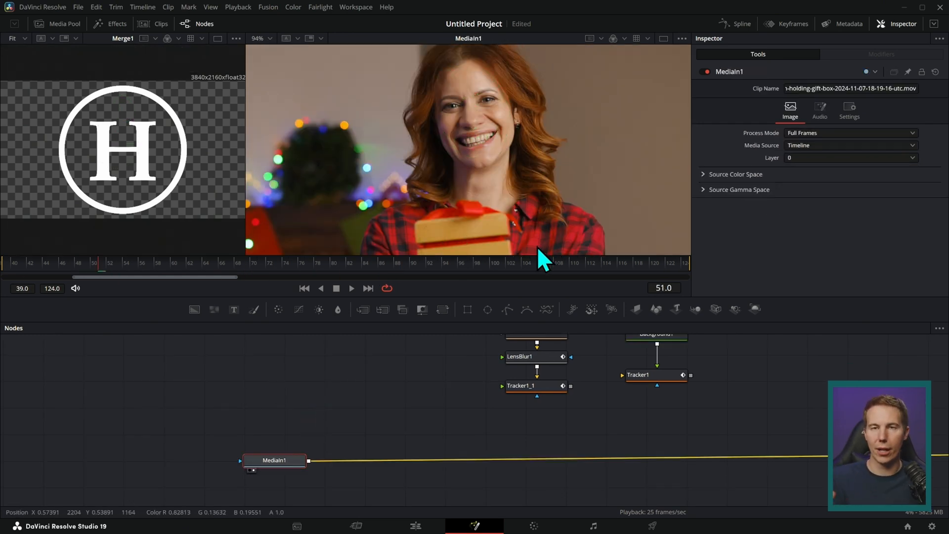
{"action": "mouse_move", "coordinate": [551, 195]}
{"action": "type", "text": "tr"}
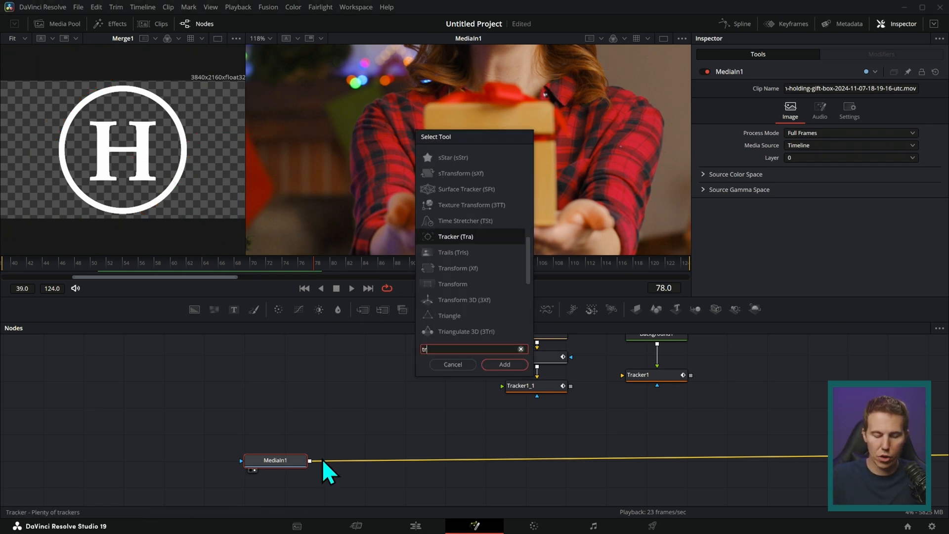
Insert Tracker2 after the clip with IntelliTrack 1 and 2 on opposite box corners
{"action": "left_click", "coordinate": [504, 365]}
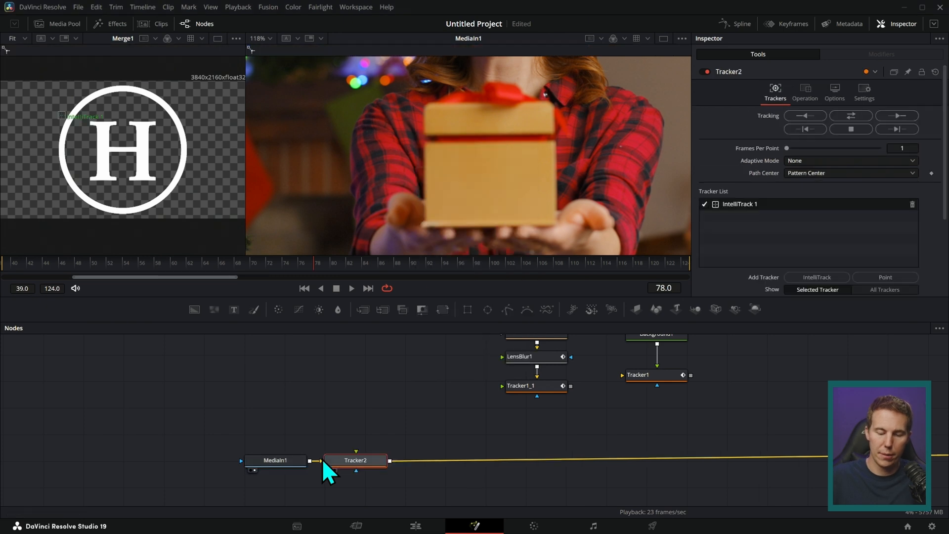
{"action": "left_click_drag", "start_coordinate": [355, 460], "coordinate": [380, 453]}
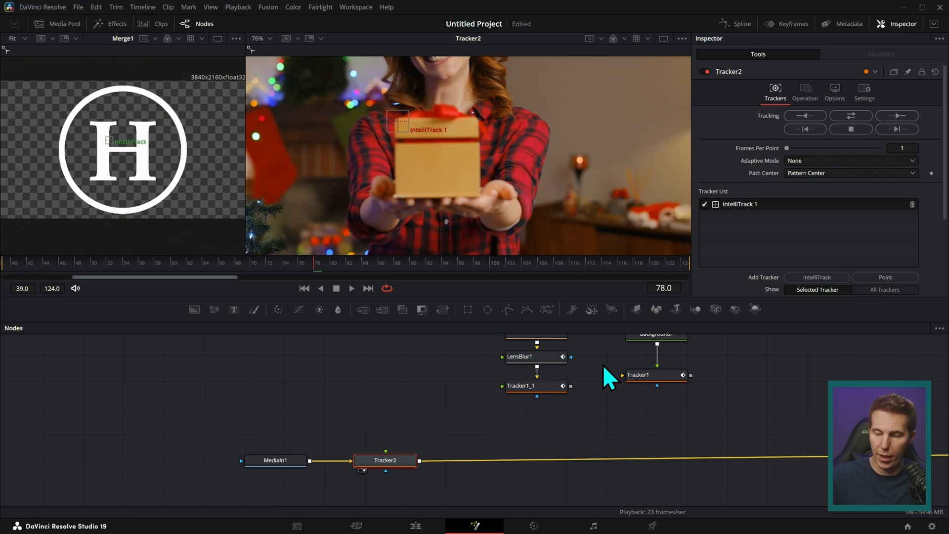
{"action": "left_click", "coordinate": [816, 278]}
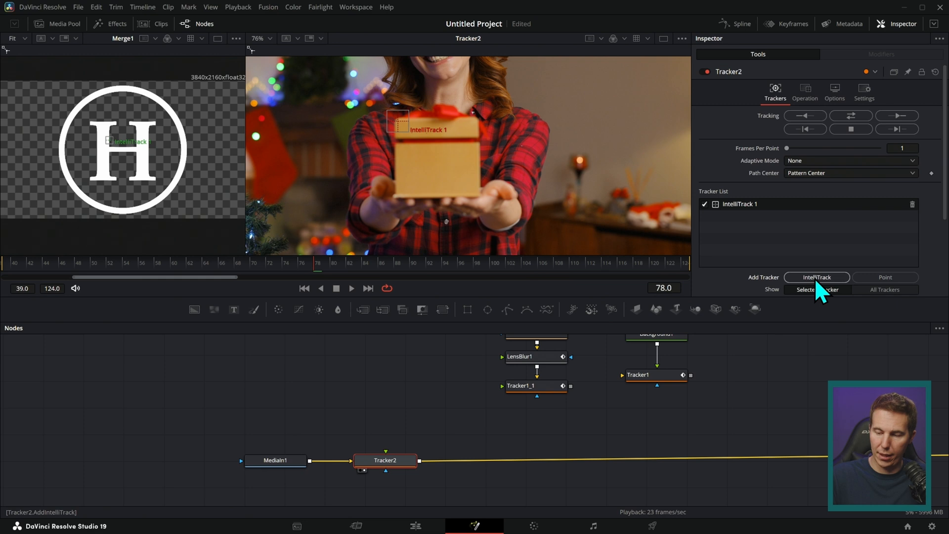
{"action": "left_click", "coordinate": [816, 277]}
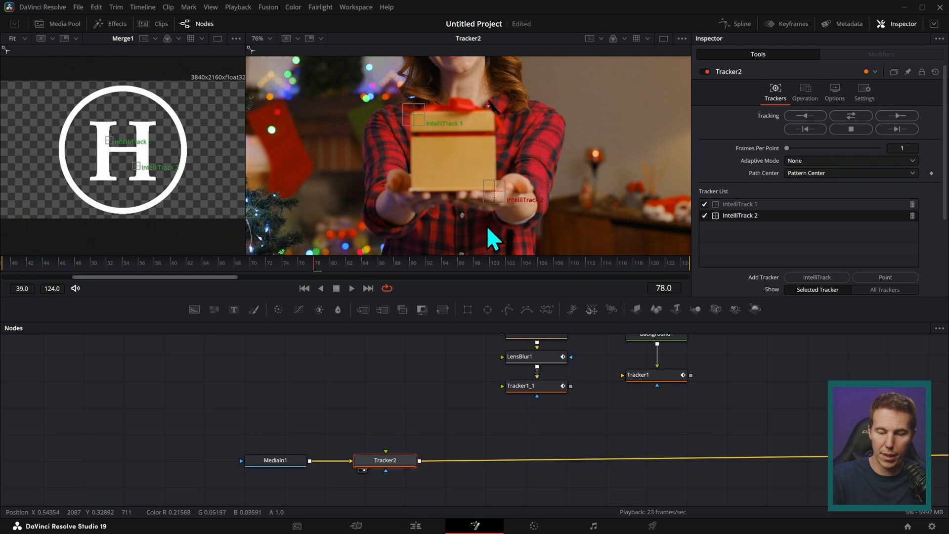
{"action": "left_click", "coordinate": [851, 115]}
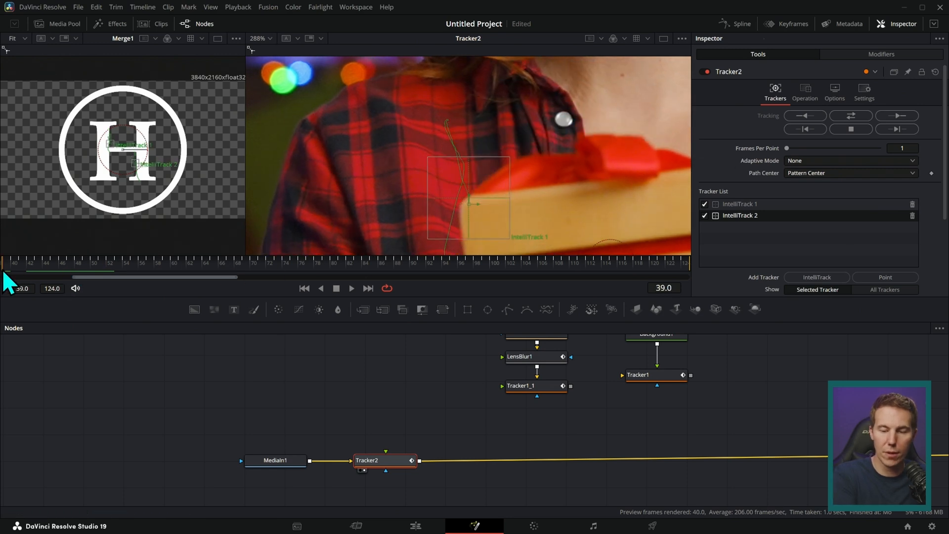
Set Tracker2's Operation to Match Move and paste a Logo_1 copy of the logo
{"action": "left_click_drag", "start_coordinate": [3, 262], "coordinate": [282, 262]}
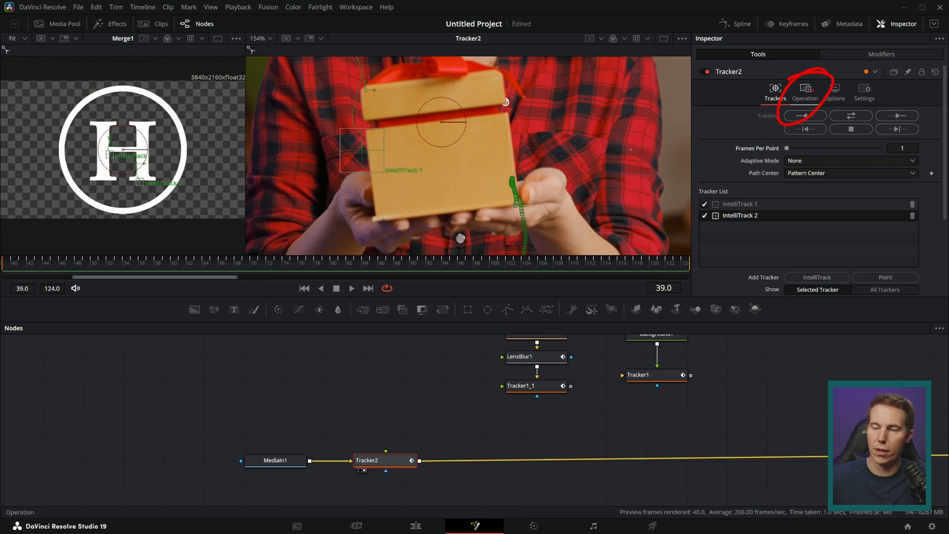
{"action": "left_click", "coordinate": [805, 91]}
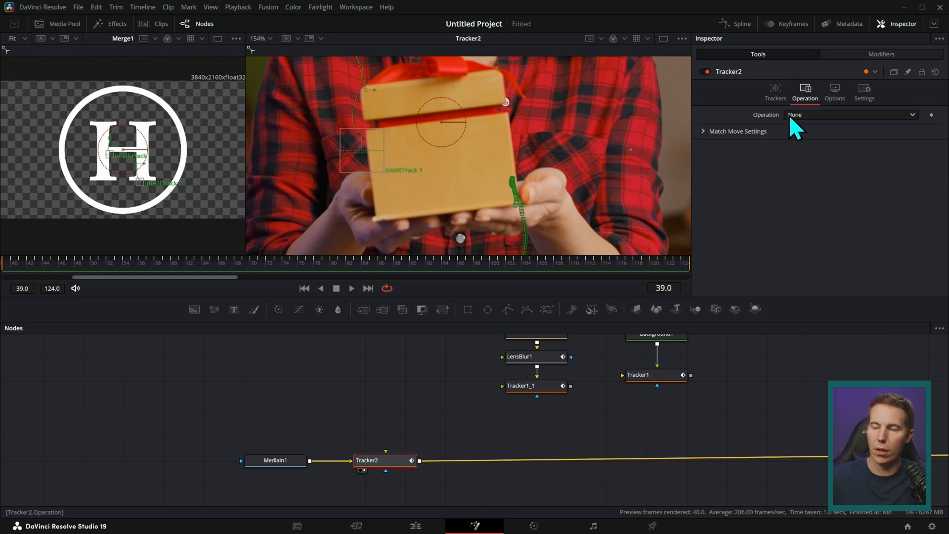
{"action": "left_click", "coordinate": [850, 114]}
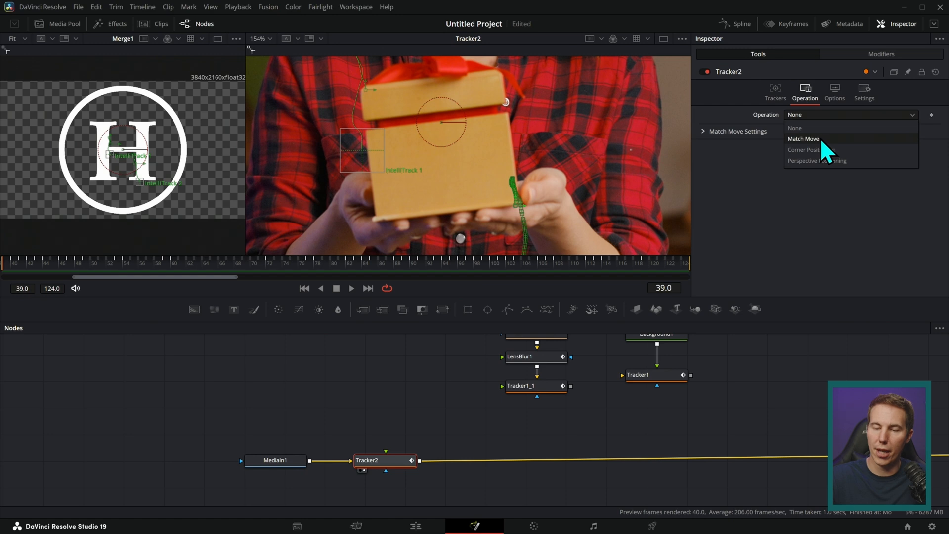
{"action": "left_click", "coordinate": [804, 139]}
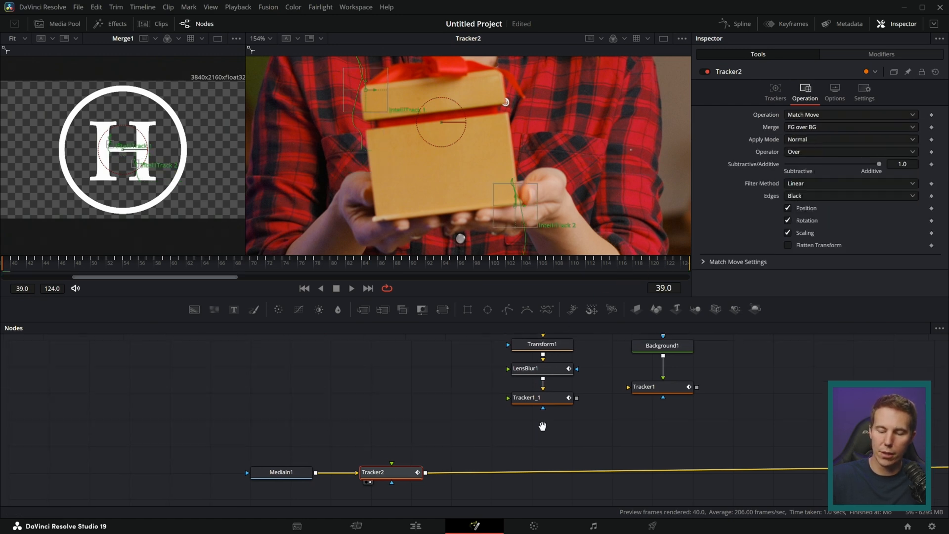
{"action": "left_click", "coordinate": [381, 355]}
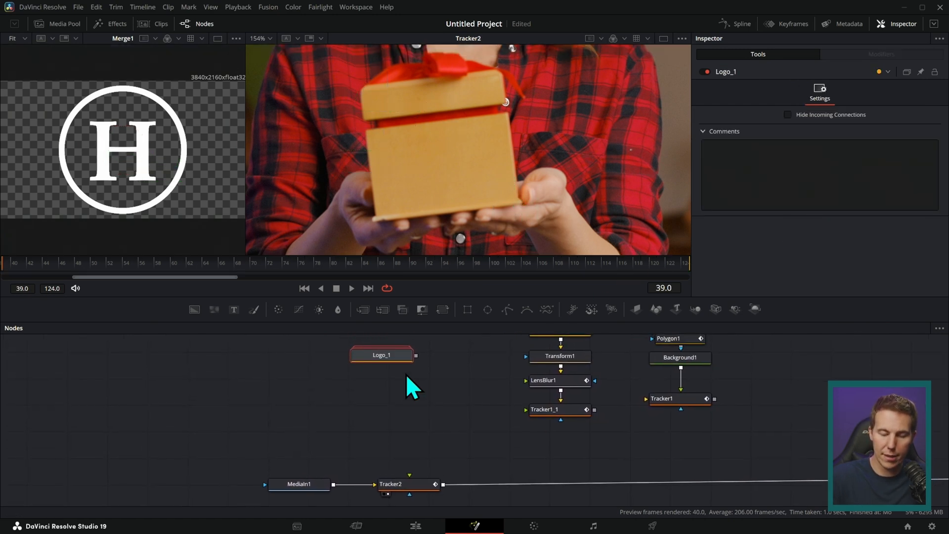
Feed Logo_1 through Transform2 into Tracker2, shrinking and tilting it onto the box front
{"action": "left_click_drag", "start_coordinate": [382, 365], "coordinate": [417, 483]}
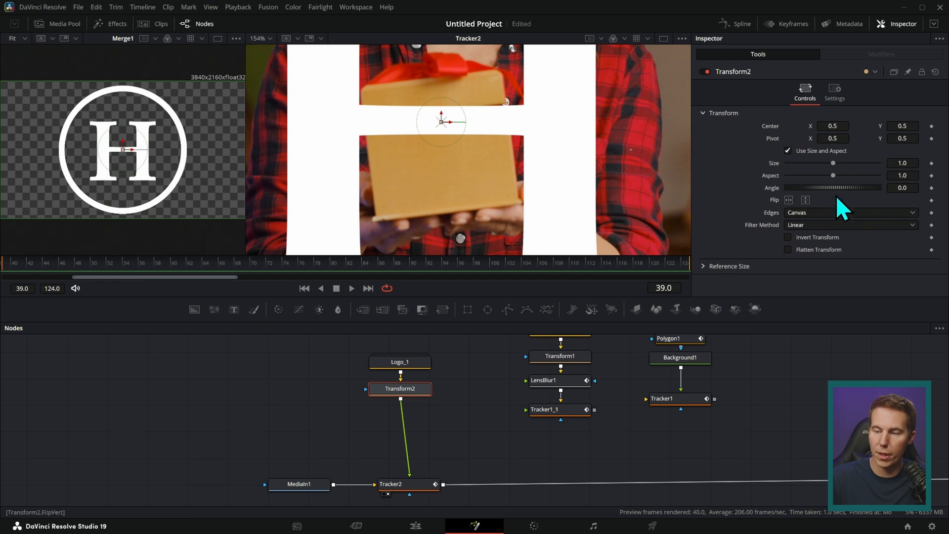
{"action": "left_click_drag", "start_coordinate": [833, 162], "coordinate": [789, 163]}
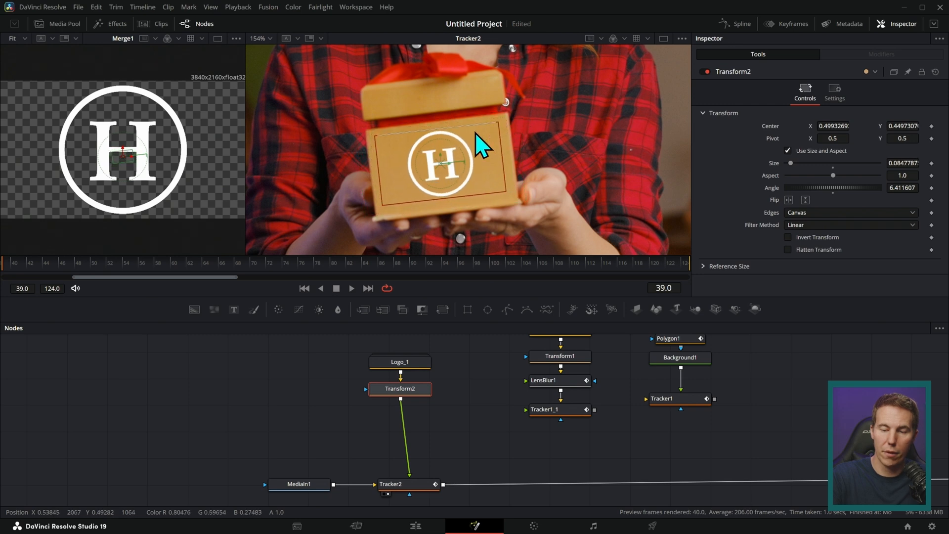
{"action": "left_click", "coordinate": [351, 288]}
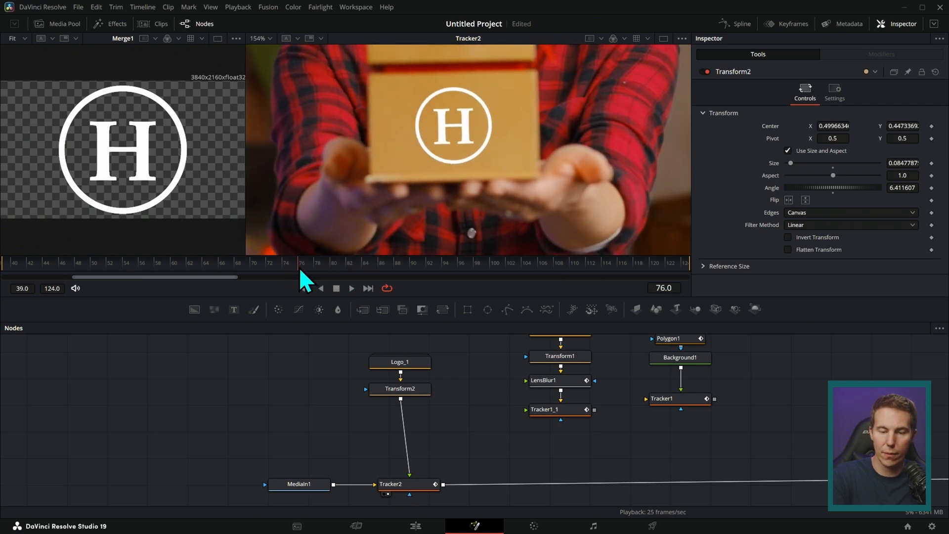
{"action": "left_click", "coordinate": [391, 484]}
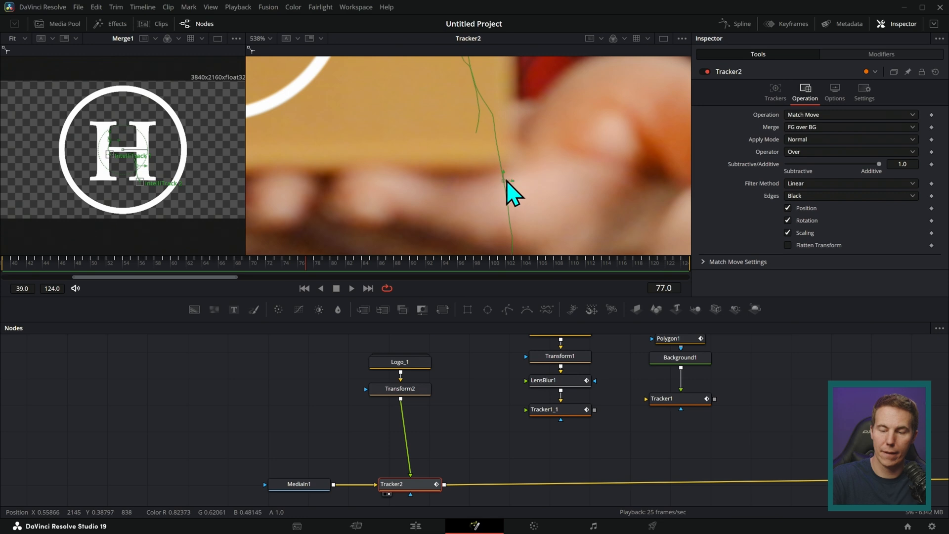
{"action": "left_click_drag", "start_coordinate": [510, 180], "coordinate": [502, 163]}
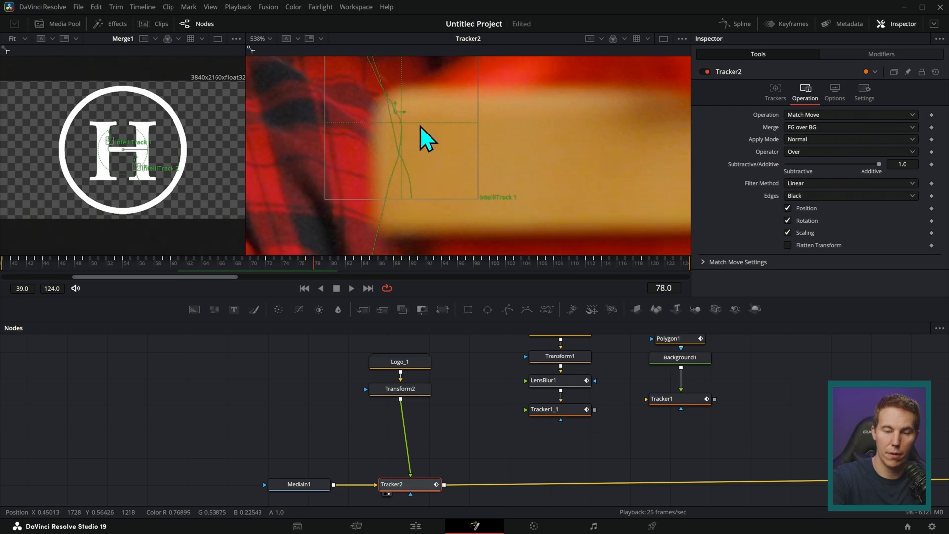
{"action": "left_click", "coordinate": [321, 288]}
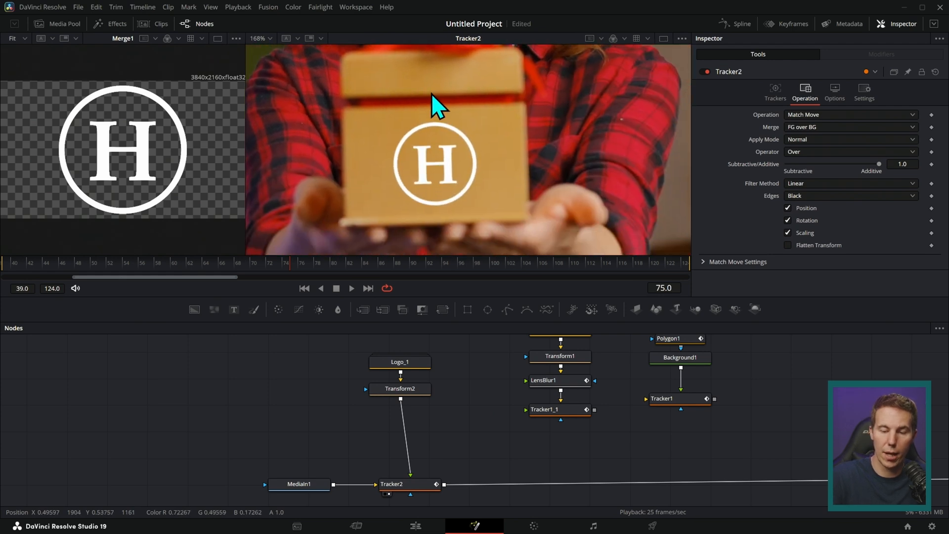
Insert LensBlur1 (Blur Size ~1.9) between Transform2 and Tracker2, then review Tracker2's settings
{"action": "left_click", "coordinate": [351, 289]}
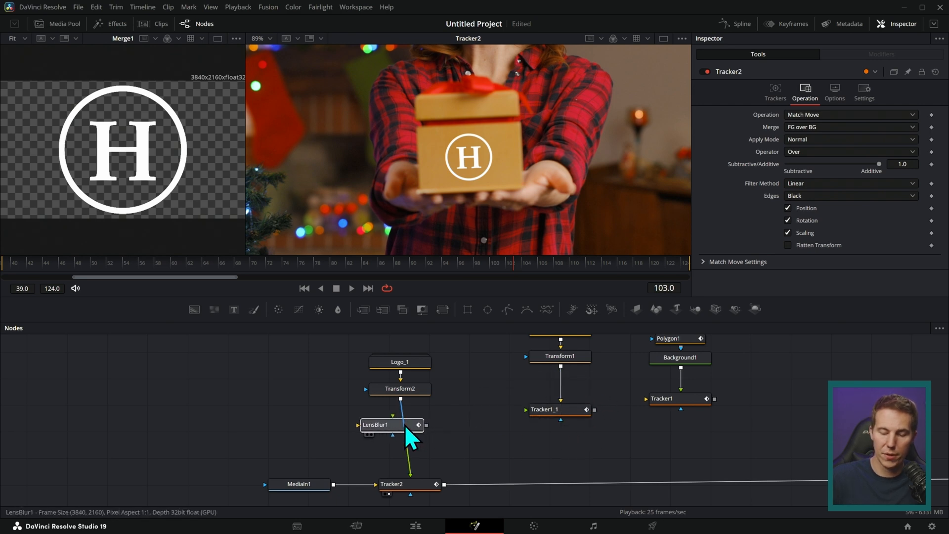
{"action": "left_click", "coordinate": [388, 424]}
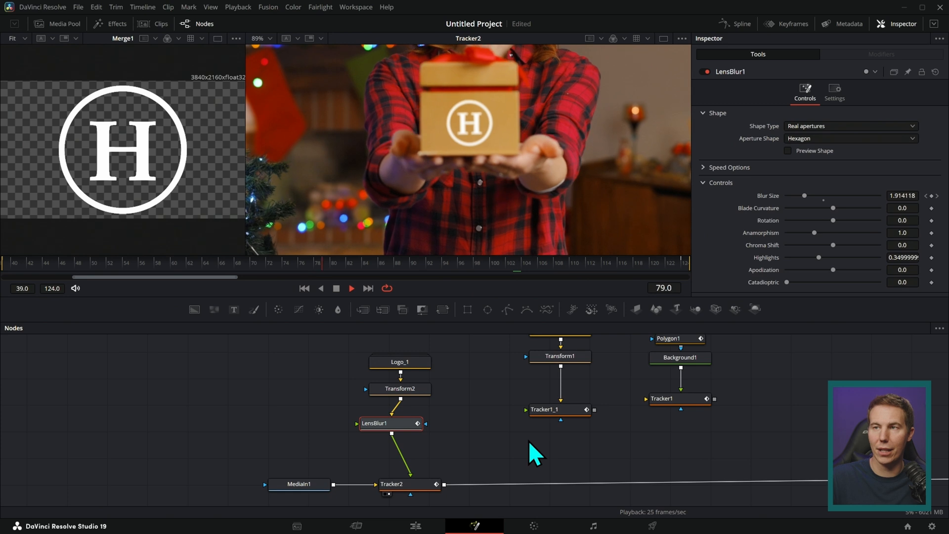
{"action": "left_click", "coordinate": [392, 483]}
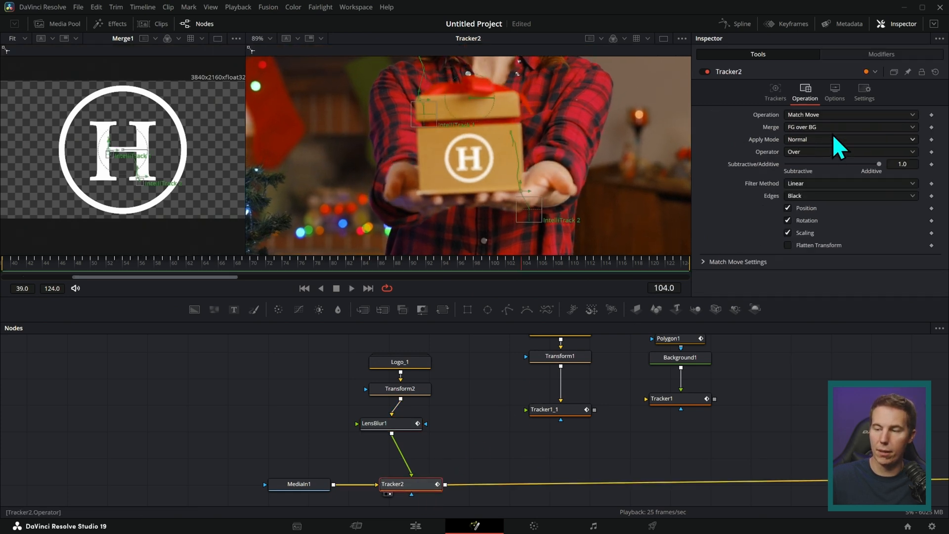
{"action": "left_click", "coordinate": [863, 92]}
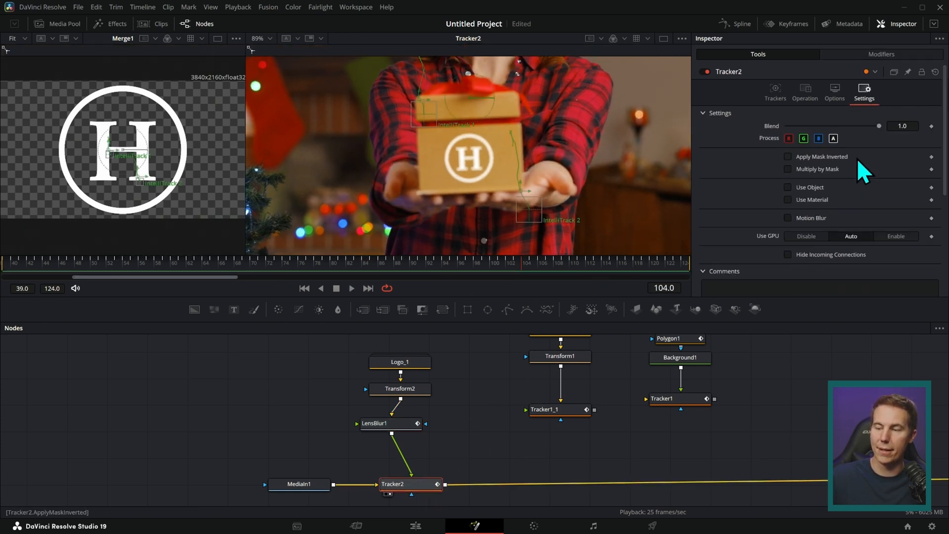
{"action": "left_click_drag", "start_coordinate": [879, 126], "coordinate": [847, 126]}
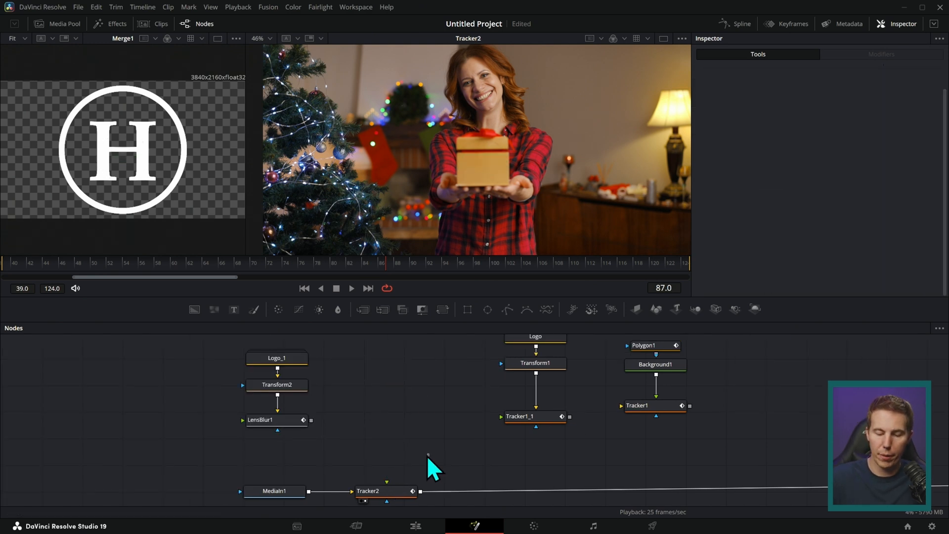
View Tracker1's Polygon1 box mask, then add Text2 merged over MediaIn1 through Merge2
{"action": "left_click", "coordinate": [274, 491]}
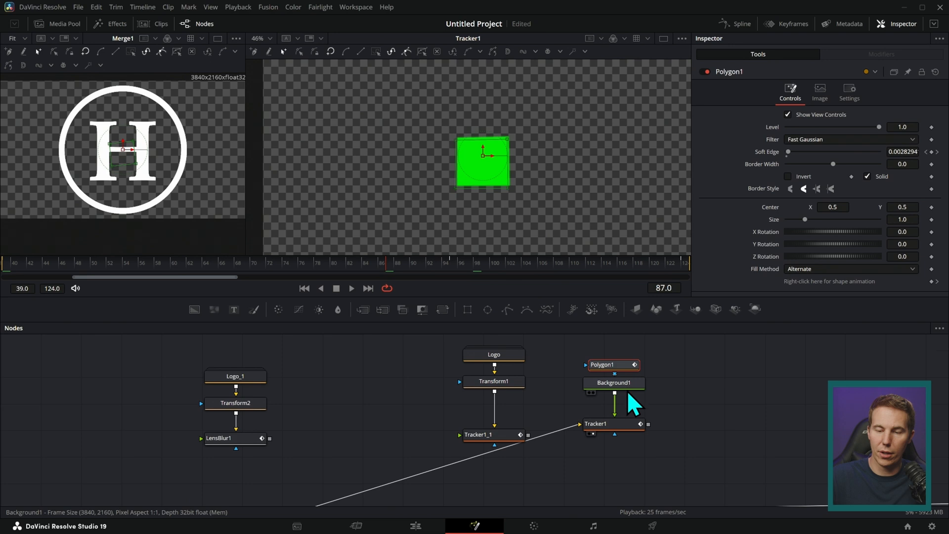
{"action": "left_click", "coordinate": [605, 423]}
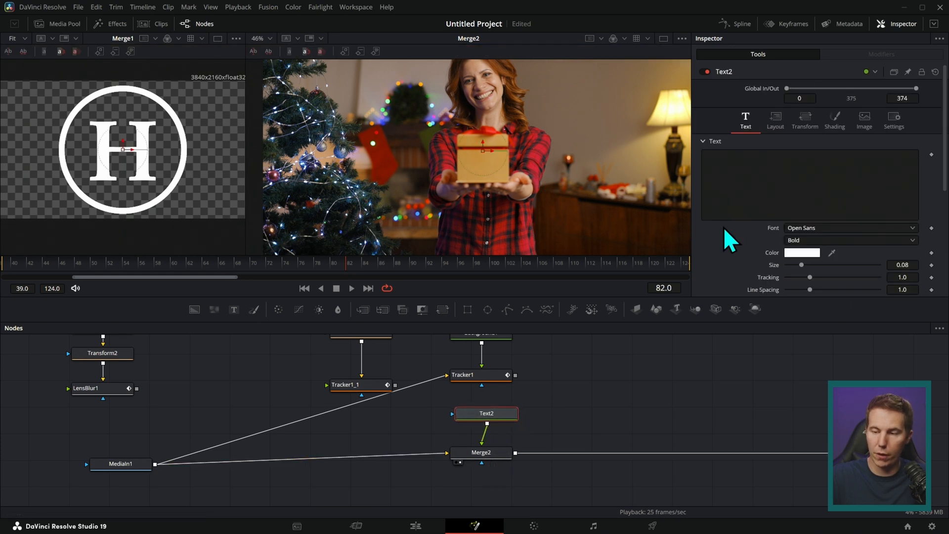
Type 'SOME TEXT' in Text2, mask it by Tracker1 inverted, and scrub to verify
{"action": "type", "text": "SOME TEX"}
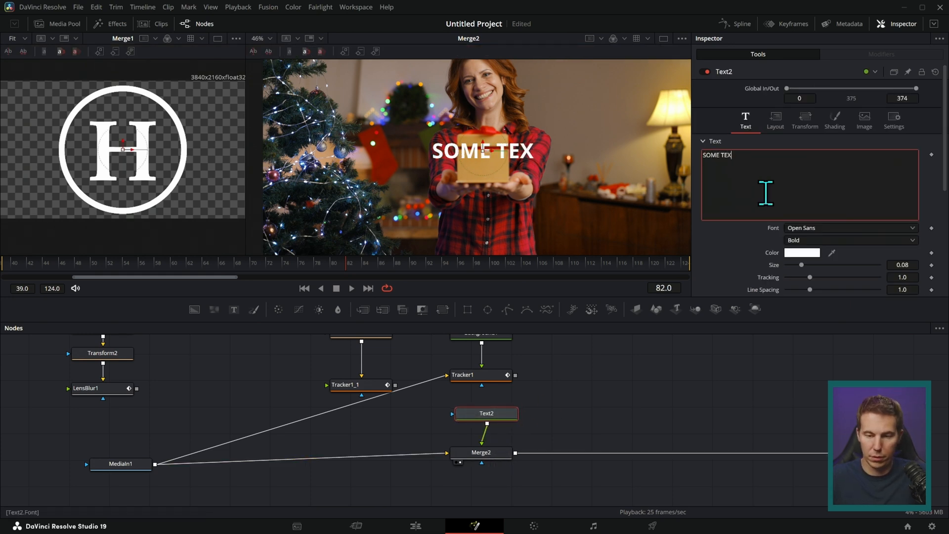
{"action": "type", "text": "T"}
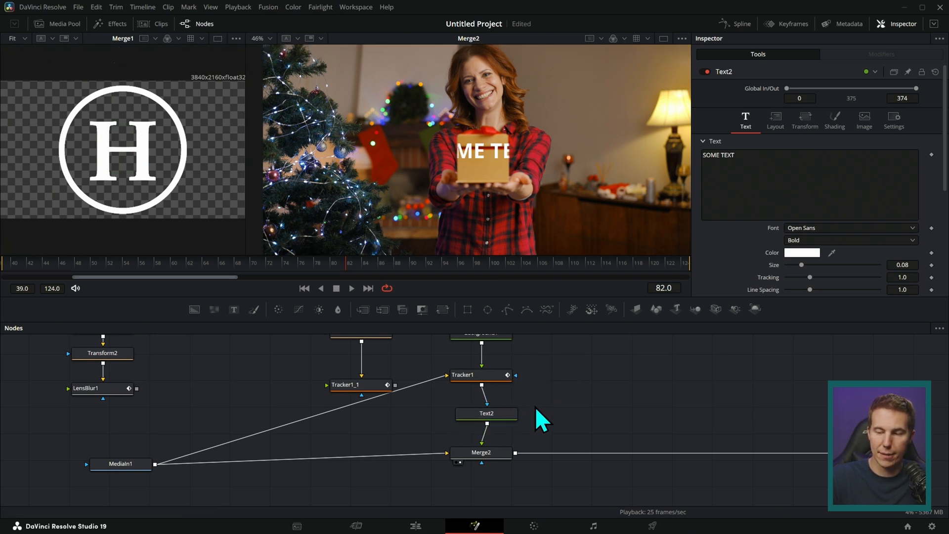
{"action": "left_click", "coordinate": [893, 120]}
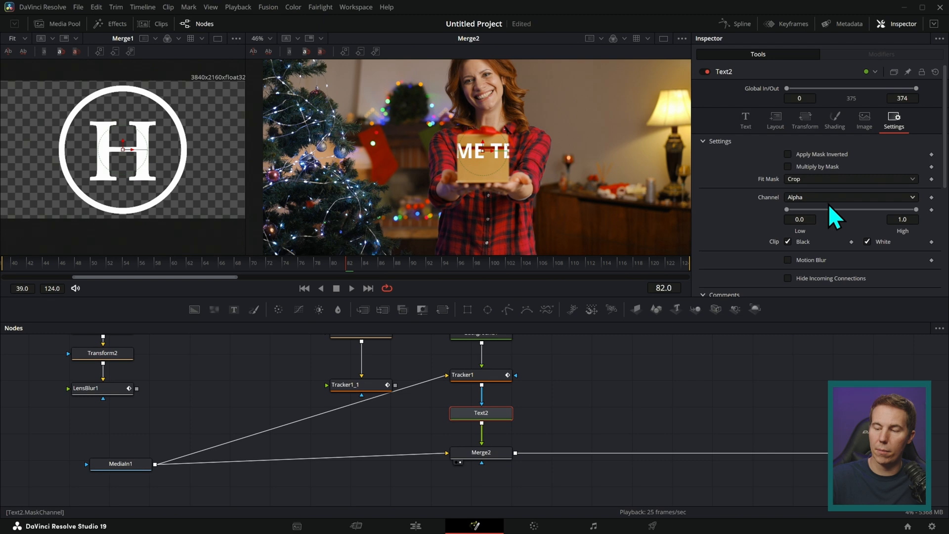
{"action": "left_click", "coordinate": [788, 154]}
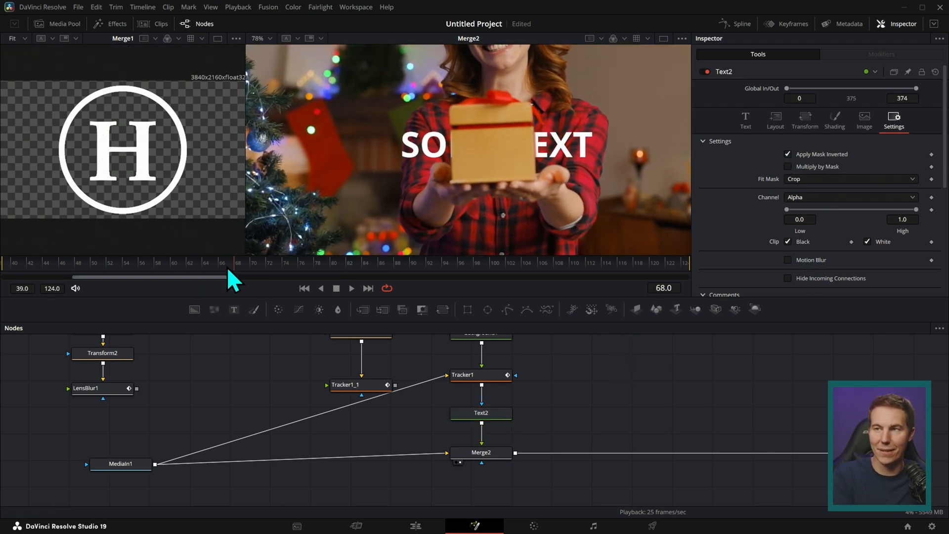
{"action": "left_click_drag", "start_coordinate": [232, 277], "coordinate": [192, 277]}
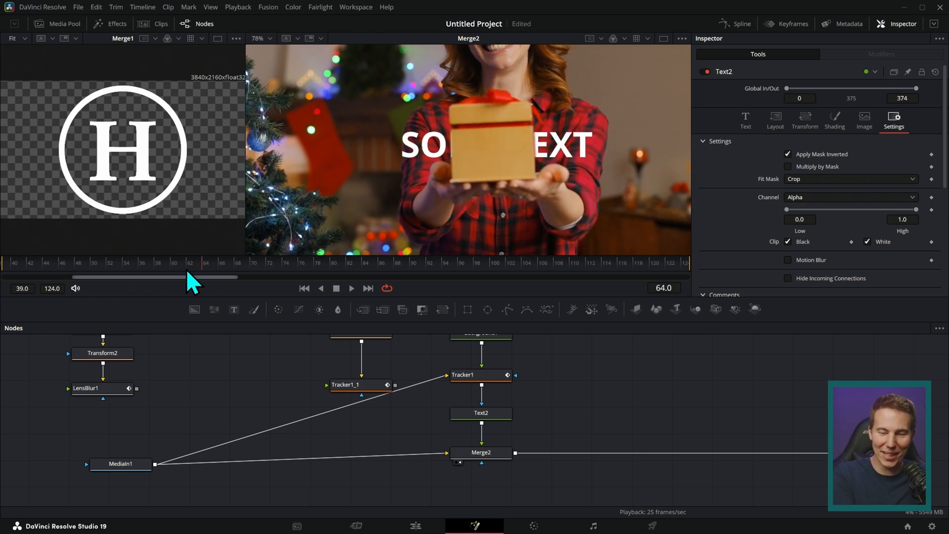